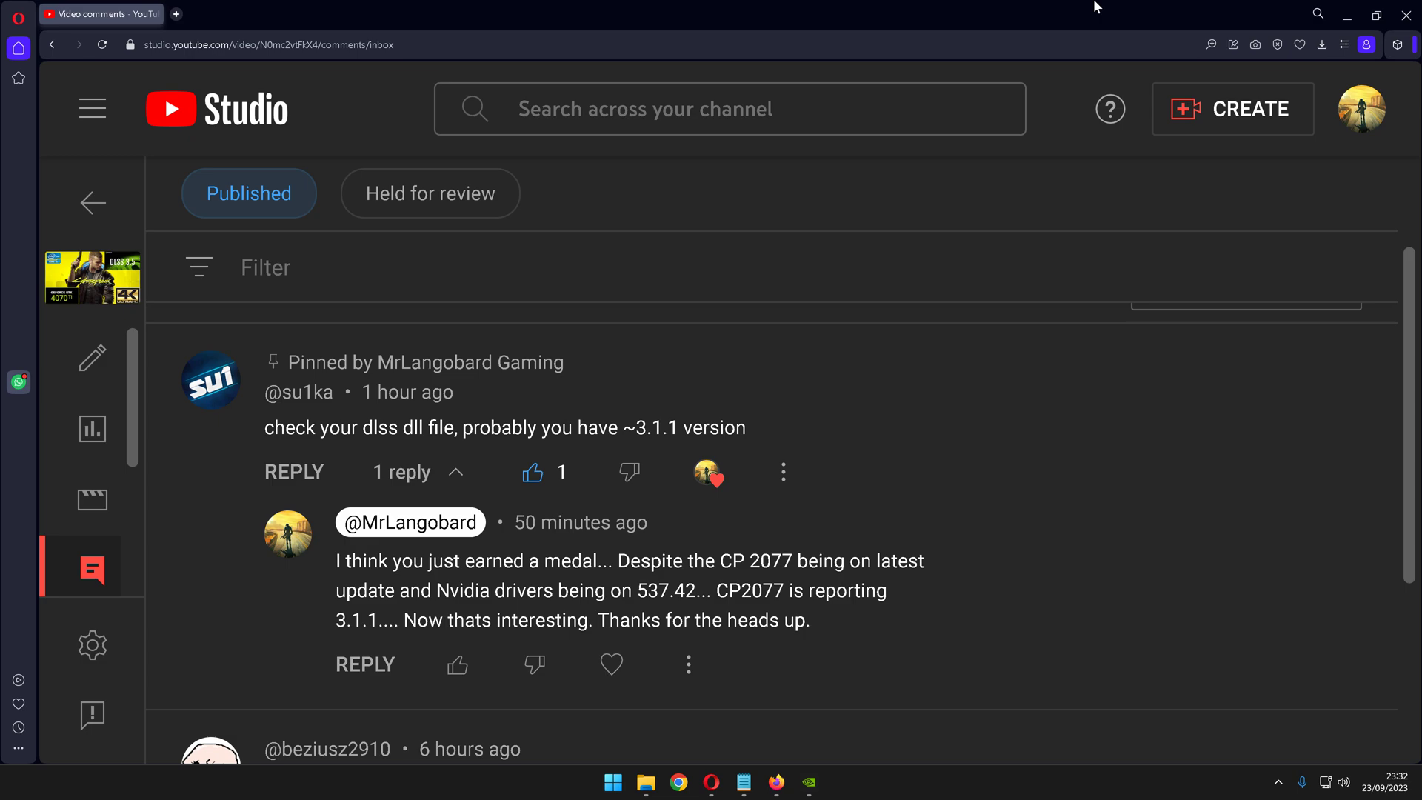
mouse_move(982, 176)
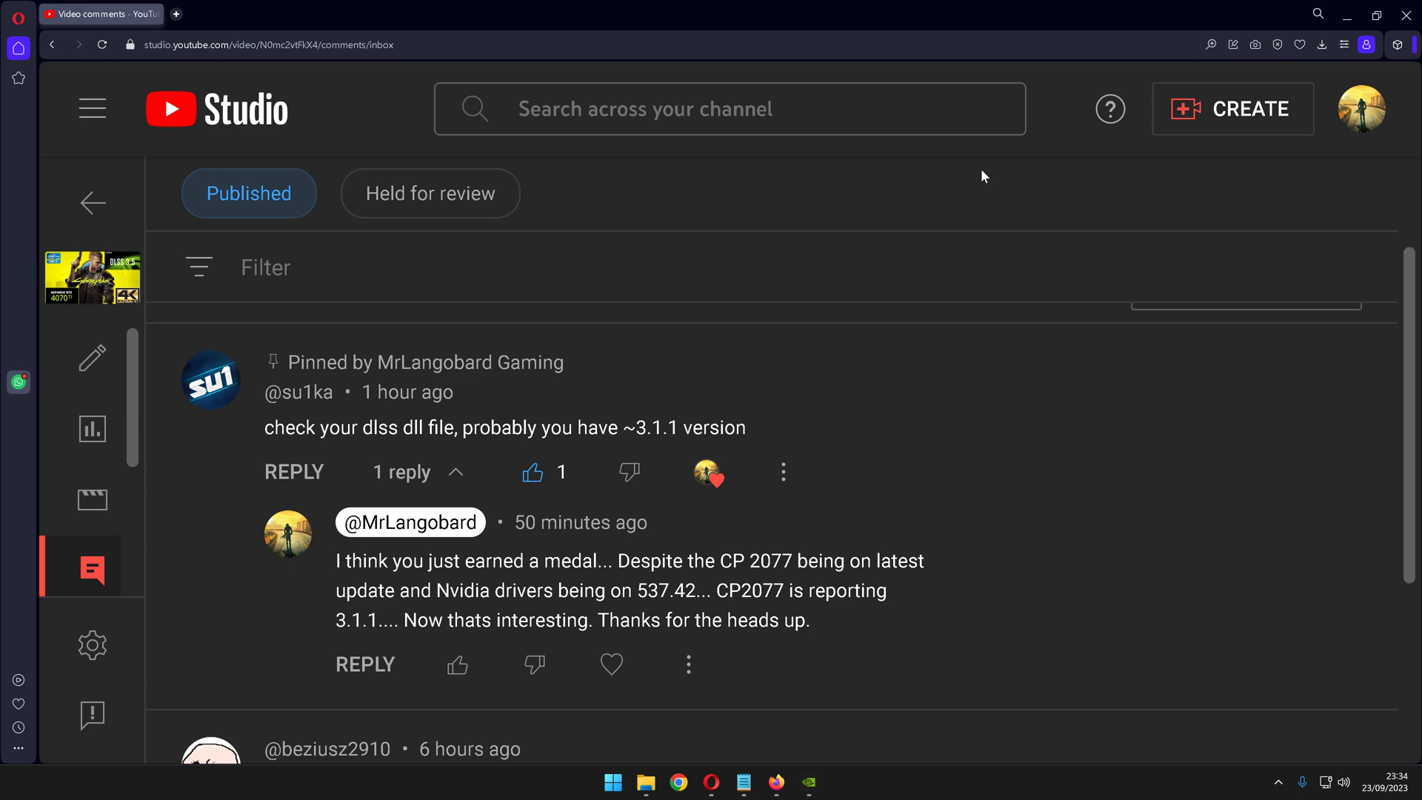
mouse_move(783, 471)
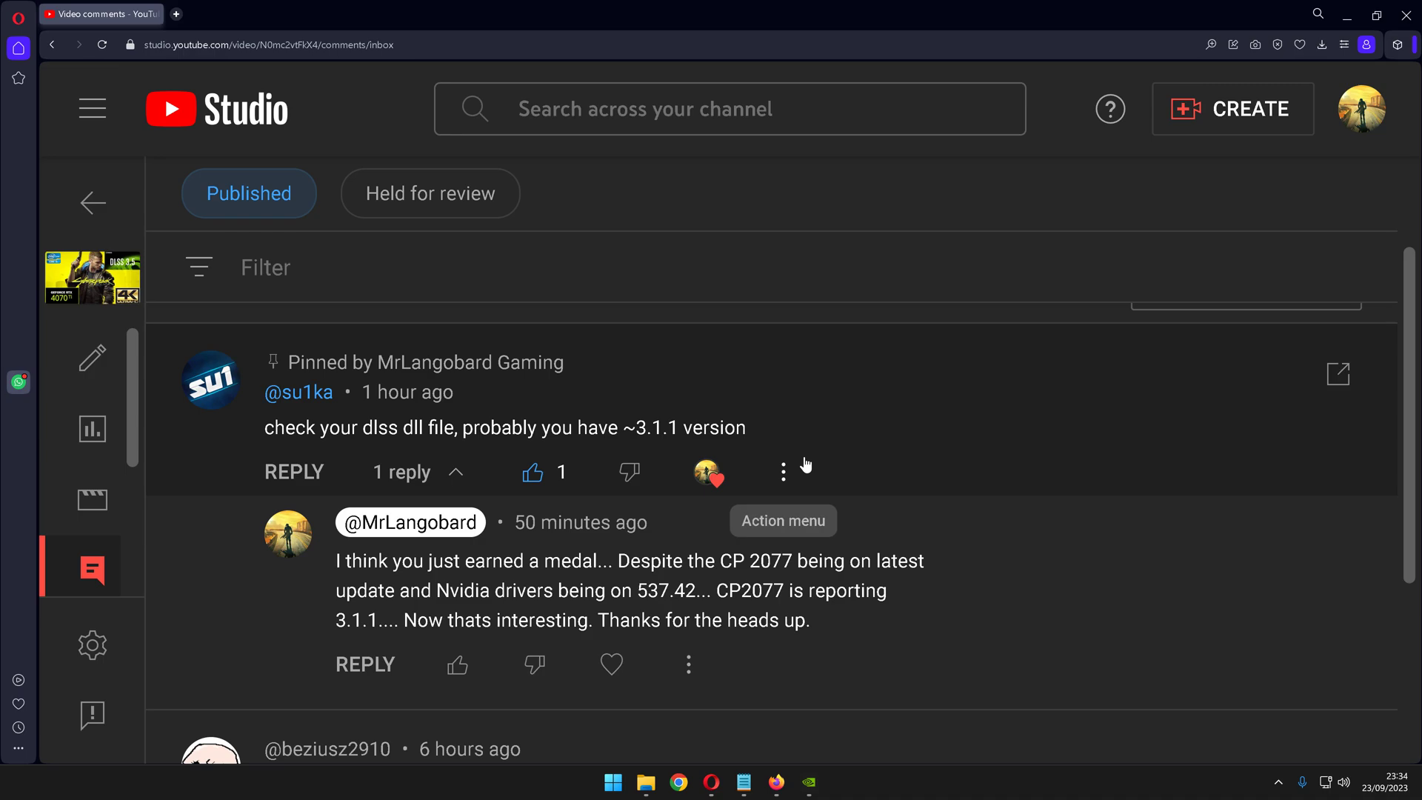
mouse_move(970, 453)
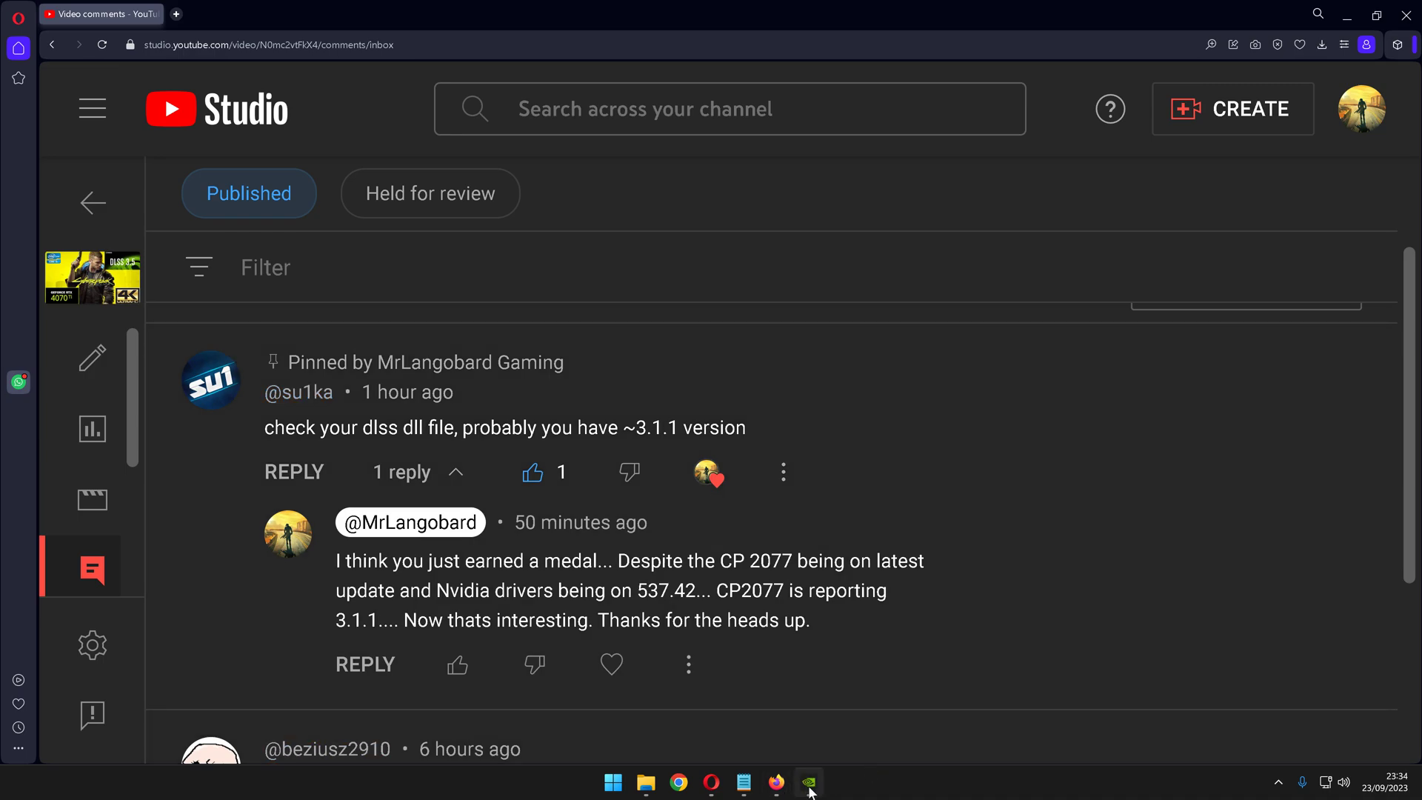
Step: Check the graphics driver in GeForce Experience, then close it
click(808, 782)
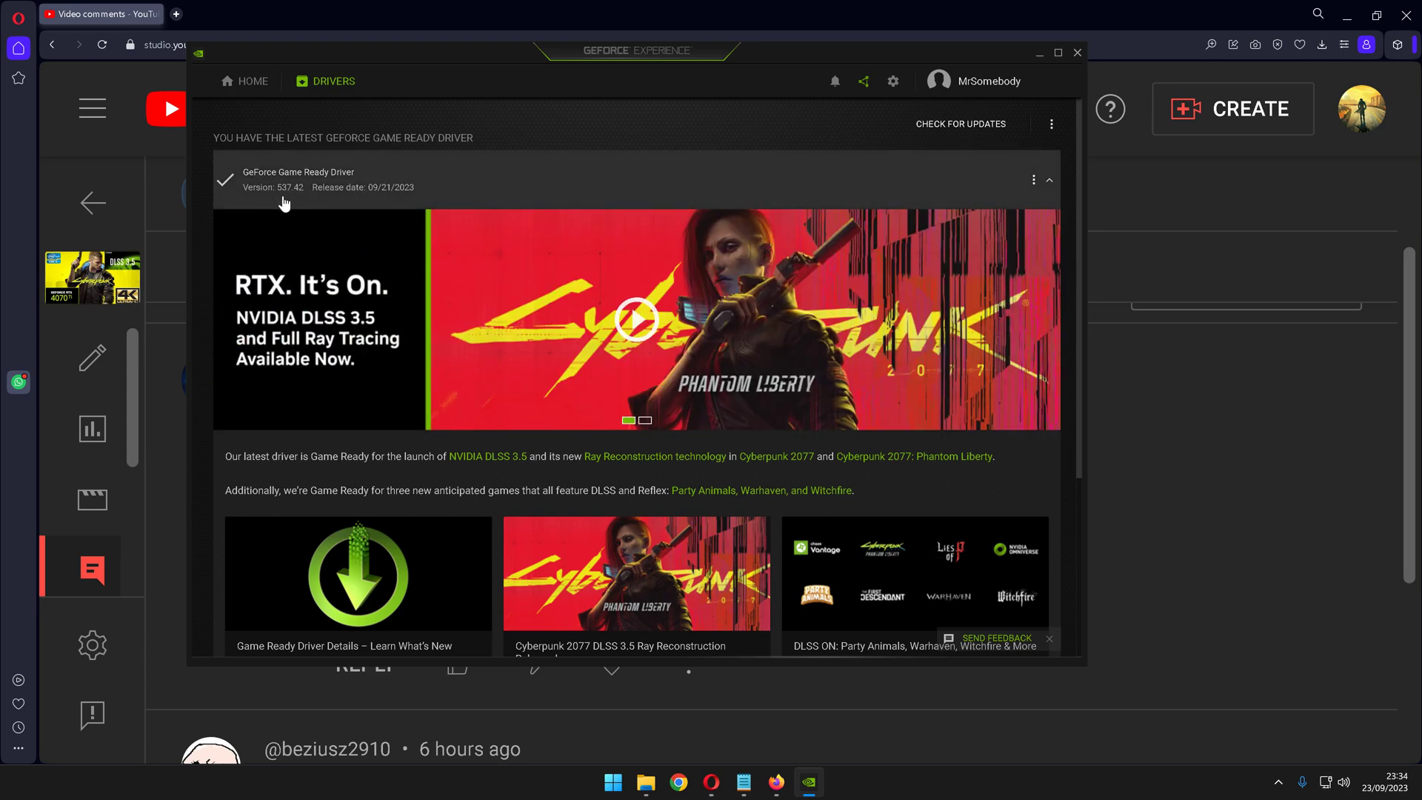
click(646, 420)
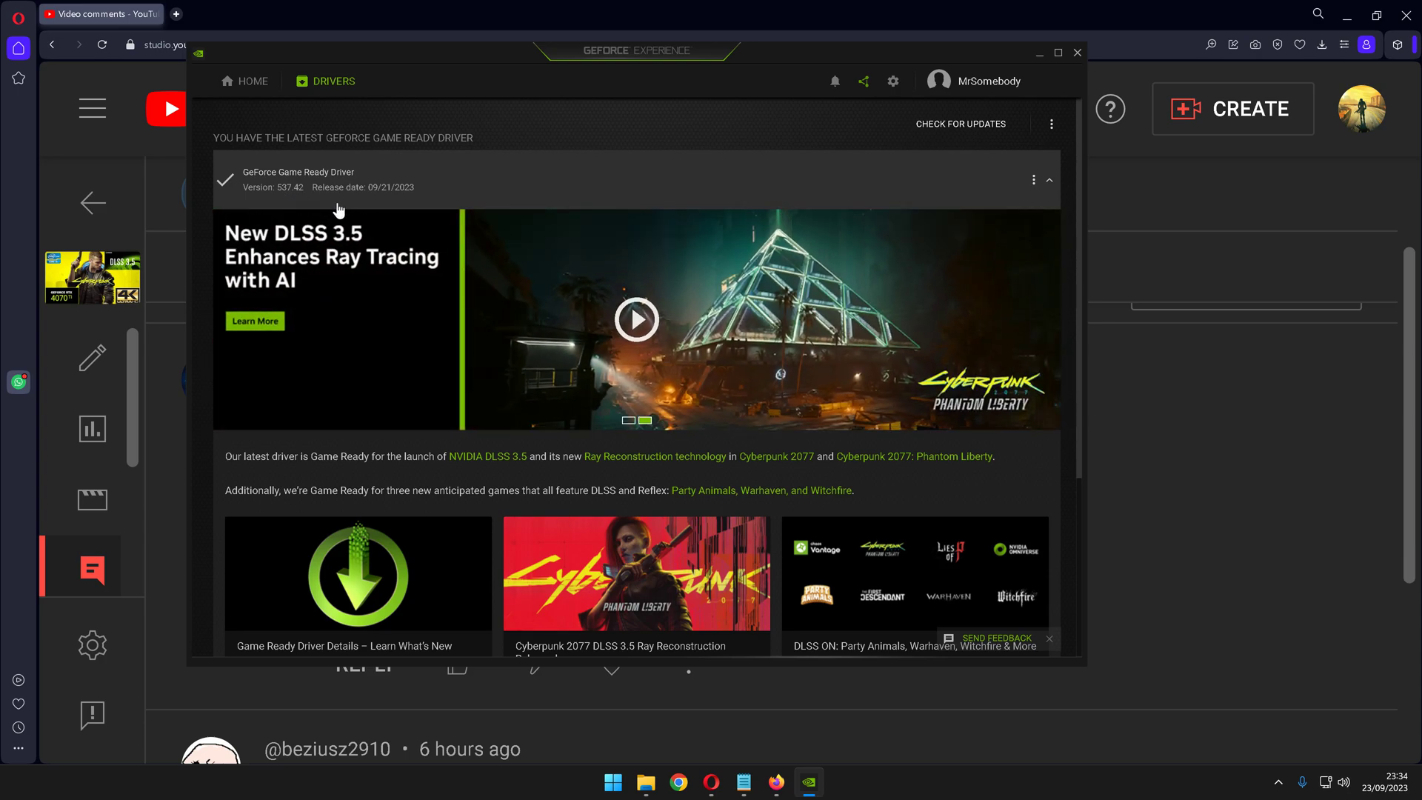
mouse_move(739, 368)
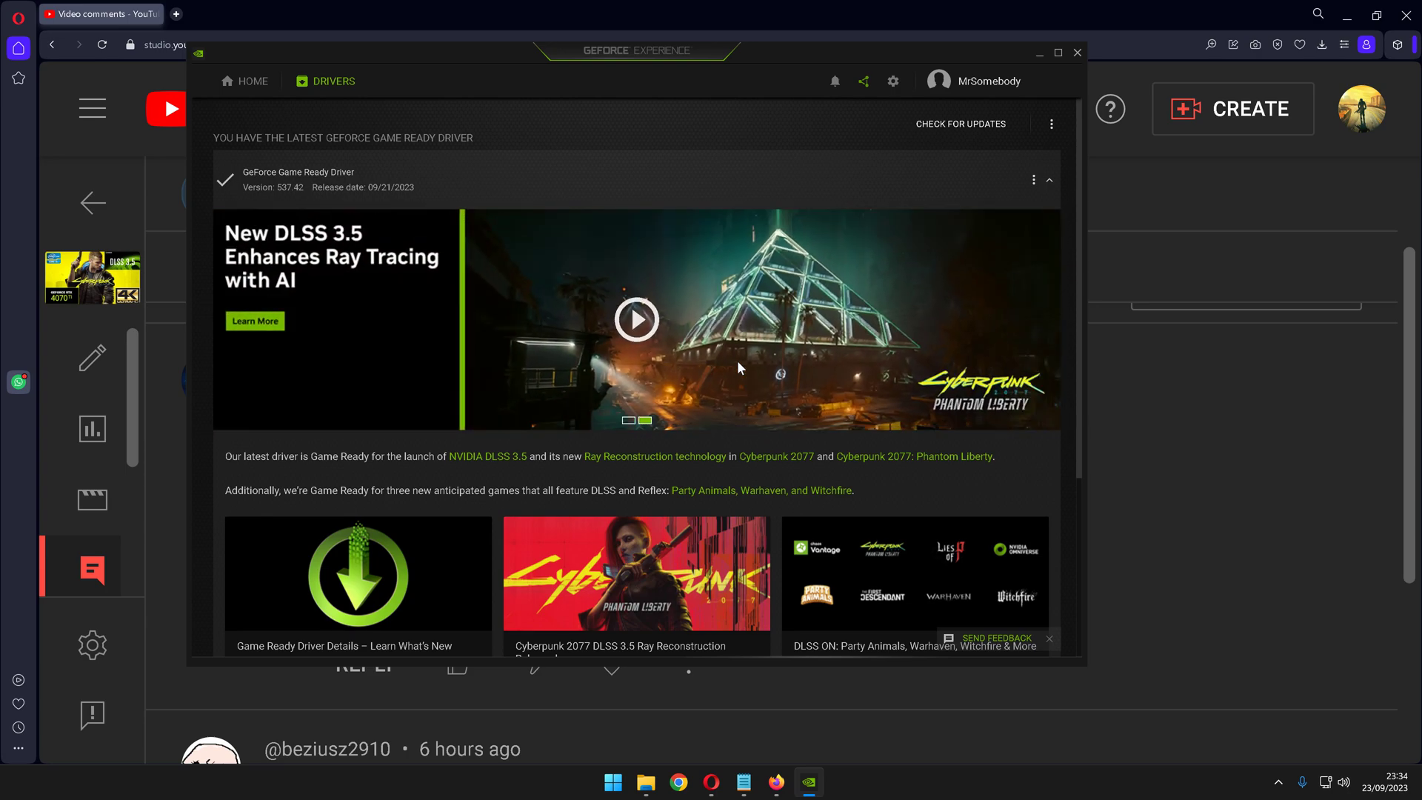
mouse_move(1080, 52)
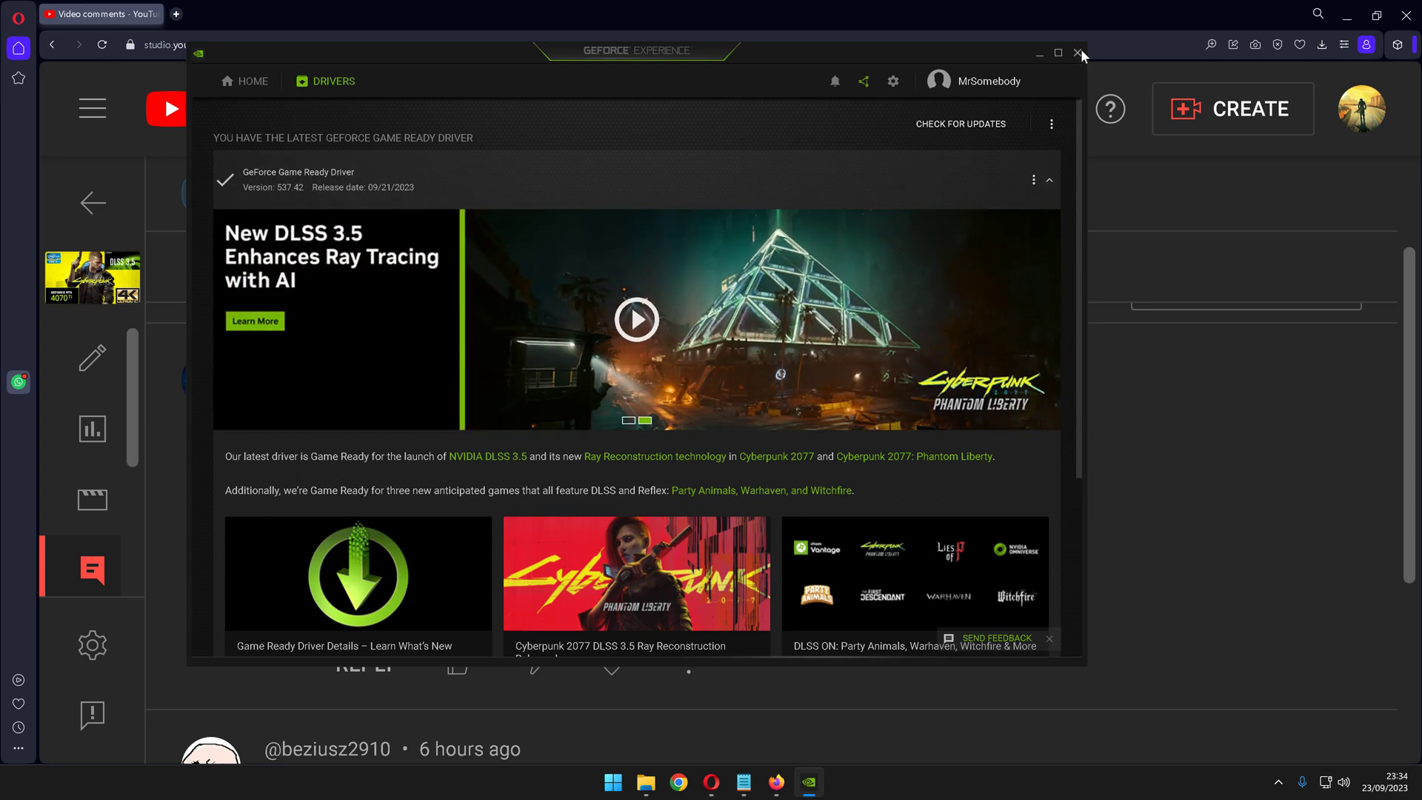
click(1078, 53)
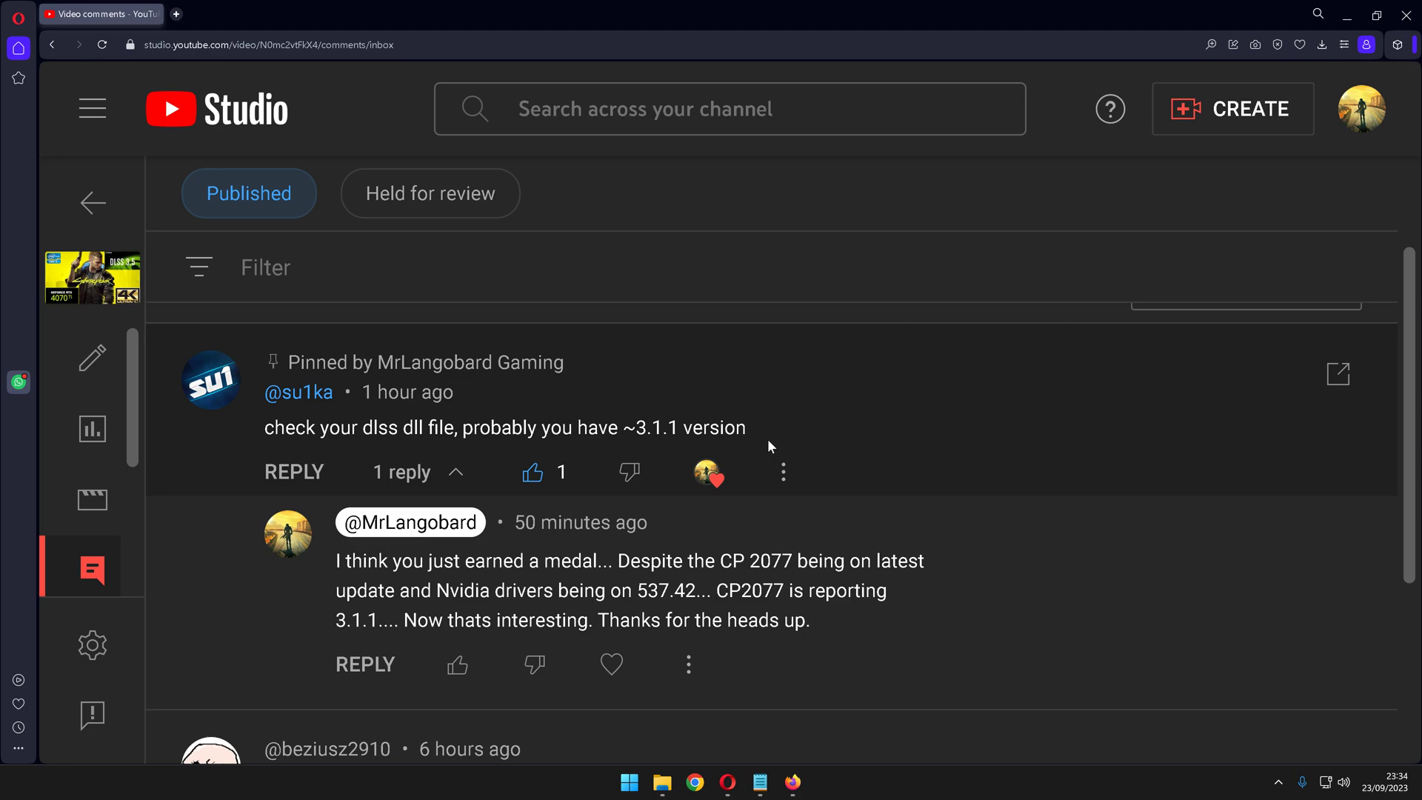
mouse_move(621, 456)
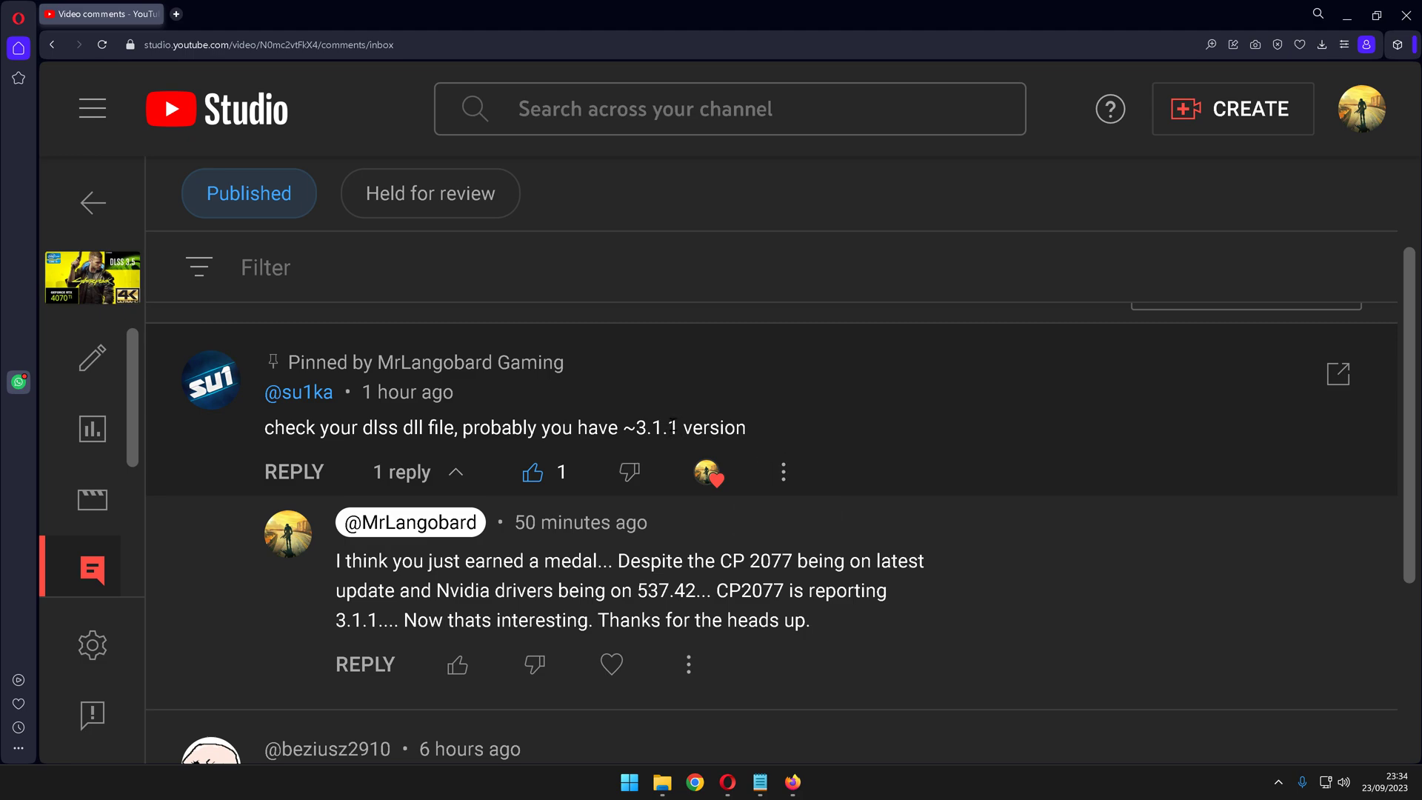
mouse_move(324, 627)
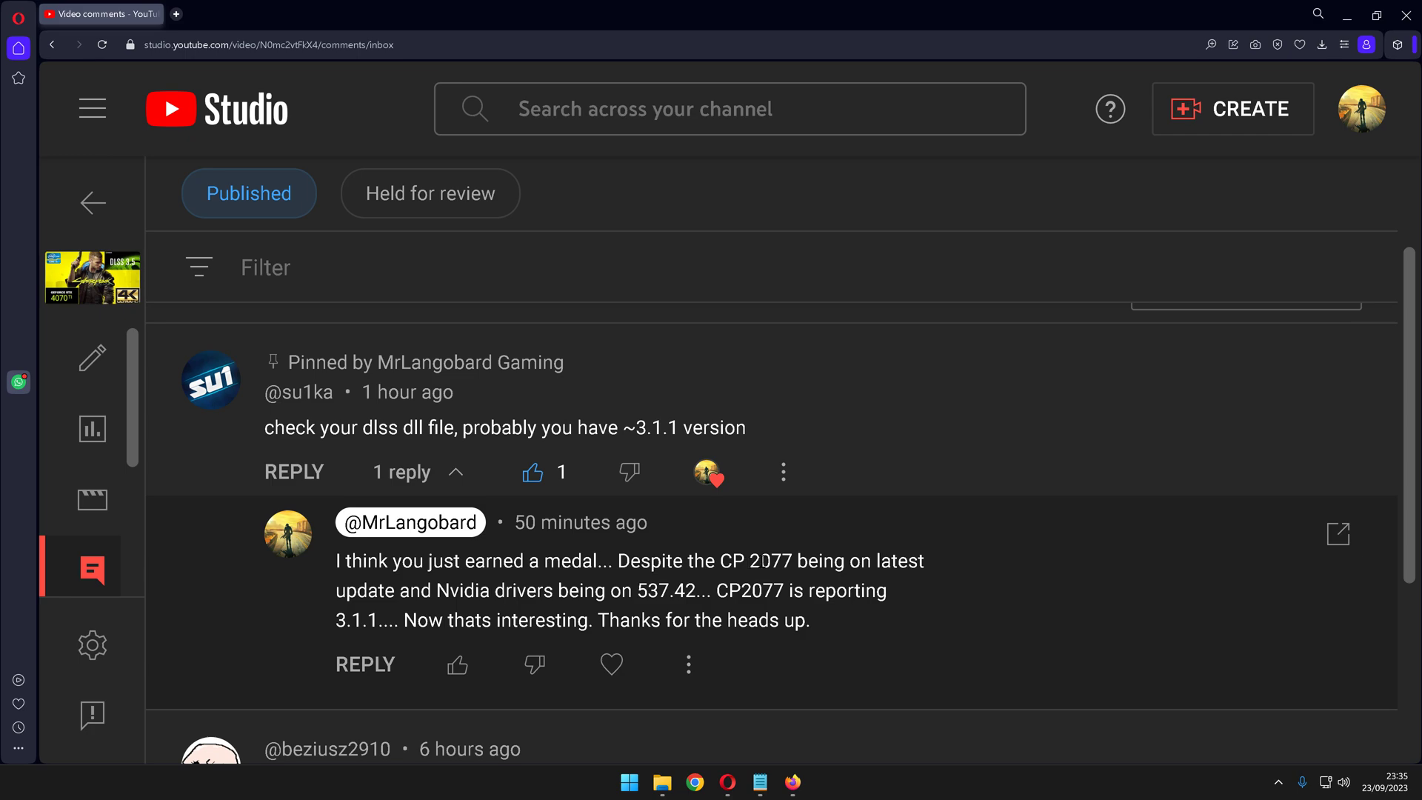
mouse_move(727, 781)
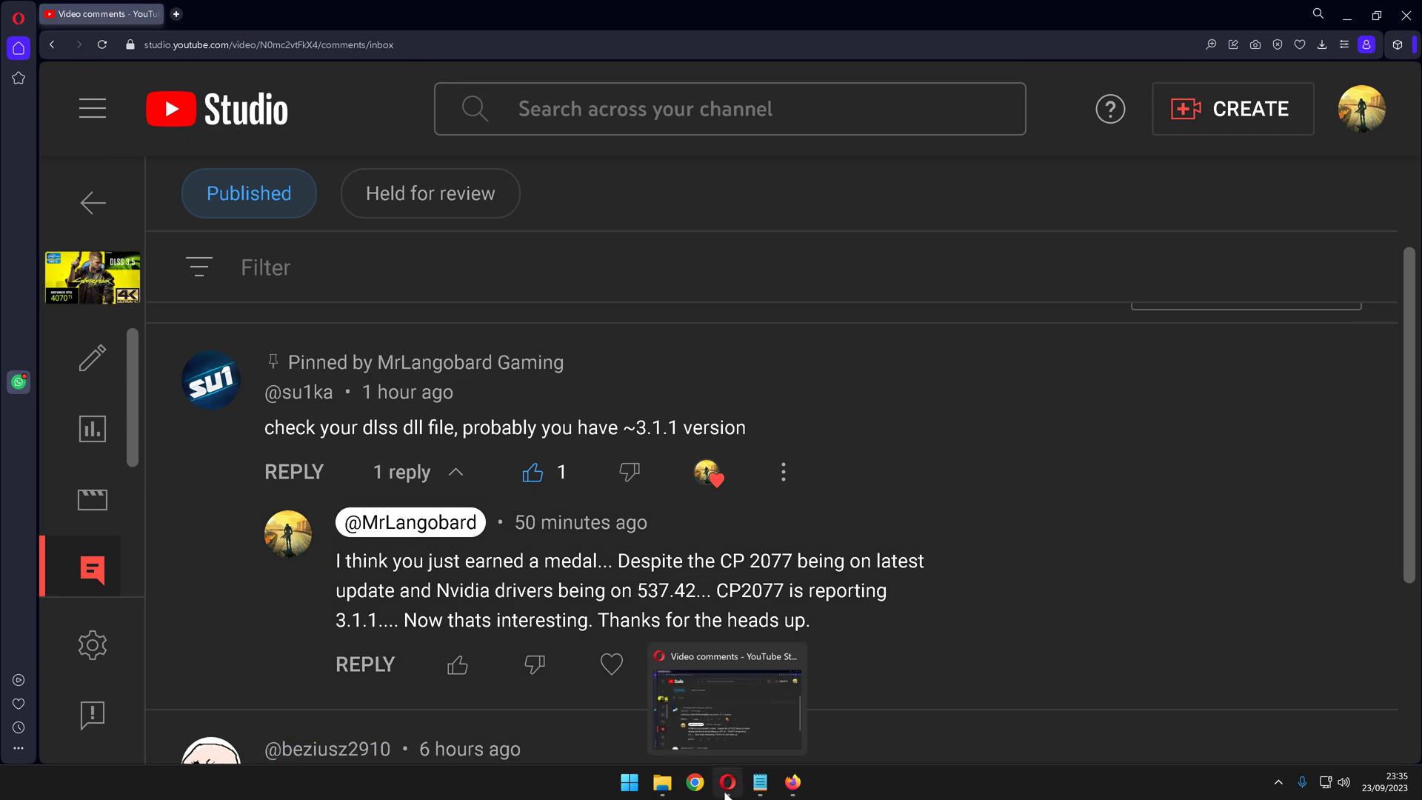
mouse_move(792, 782)
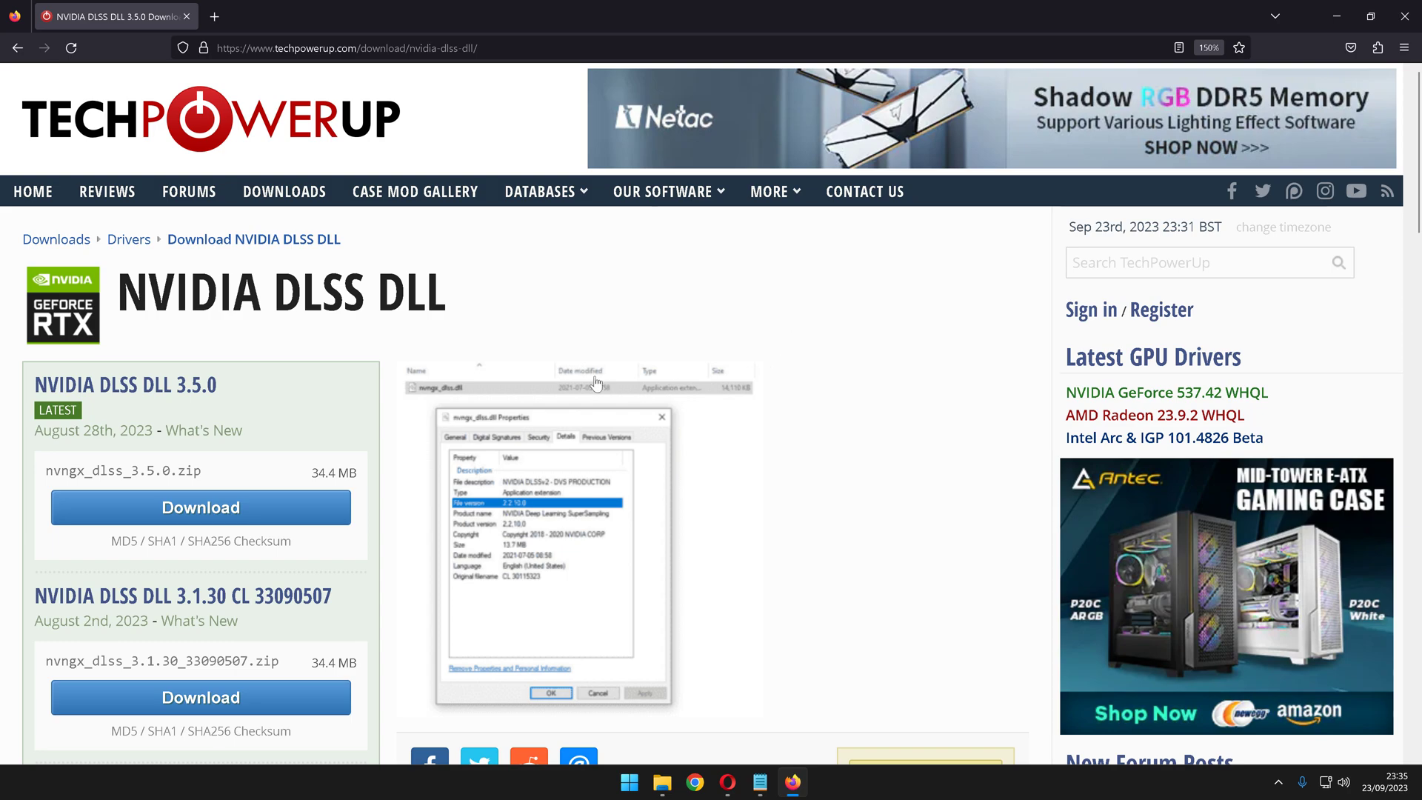
mouse_move(913, 345)
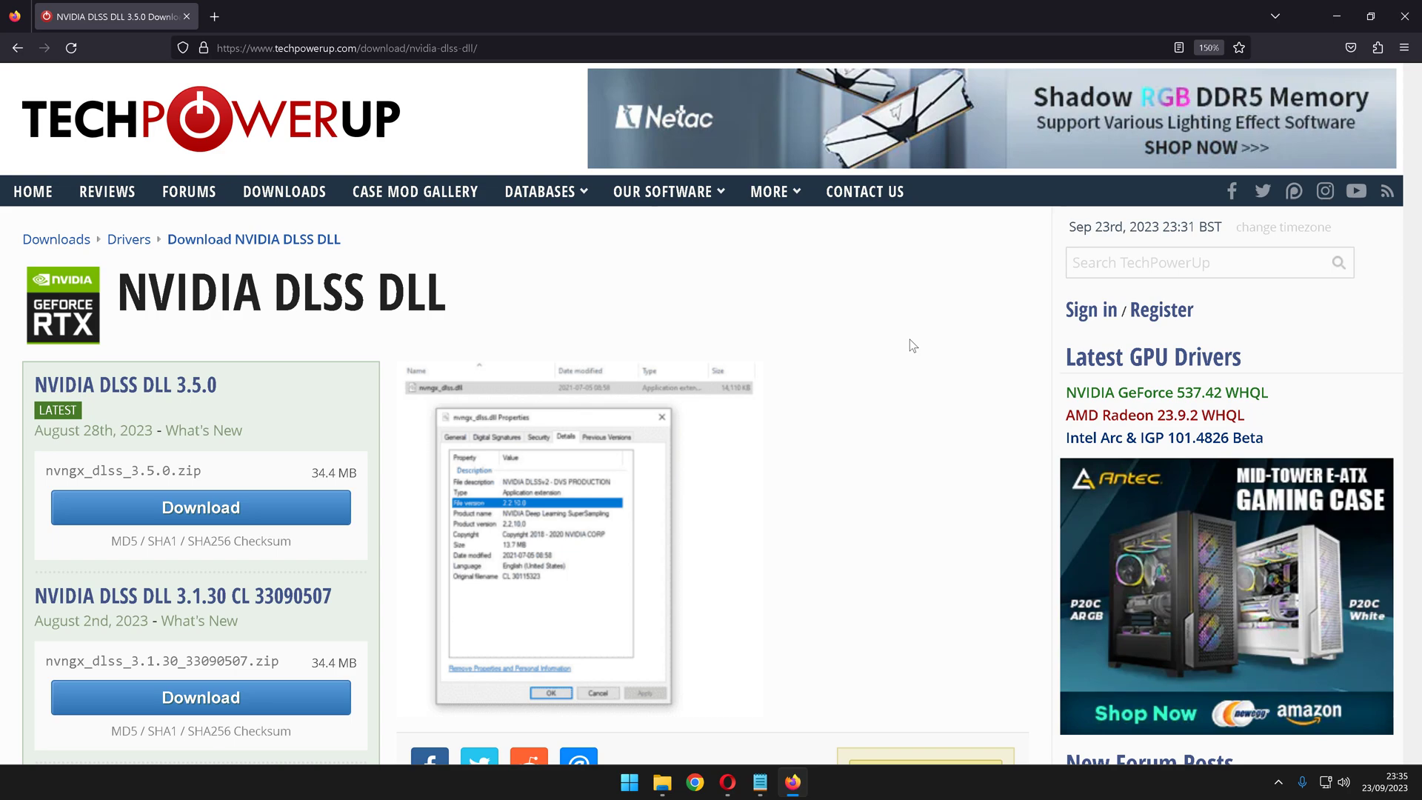
Step: Scroll the TechPowerUp DLSS DLL page through its replacement instructions and Version History
scroll(down, 3)
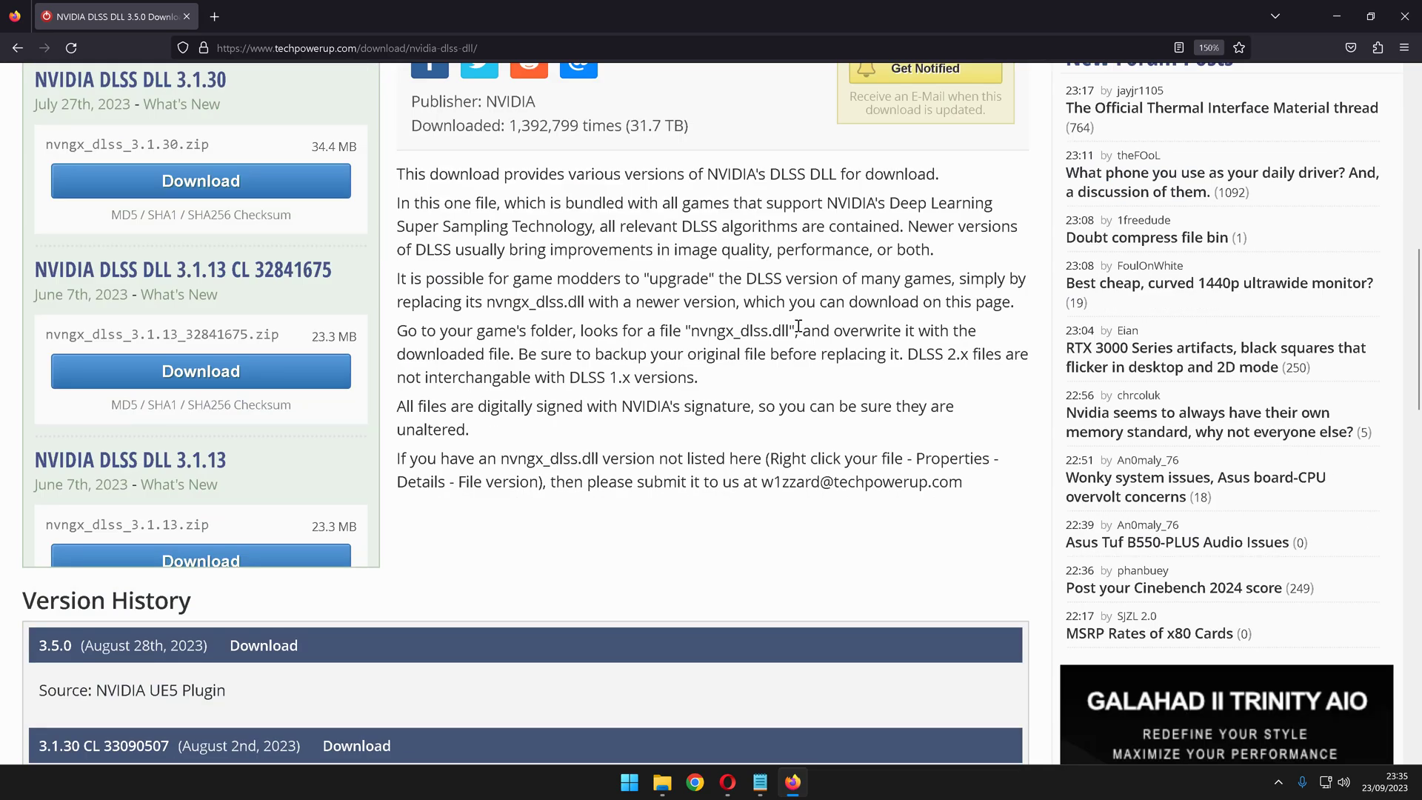
scroll(up, 3)
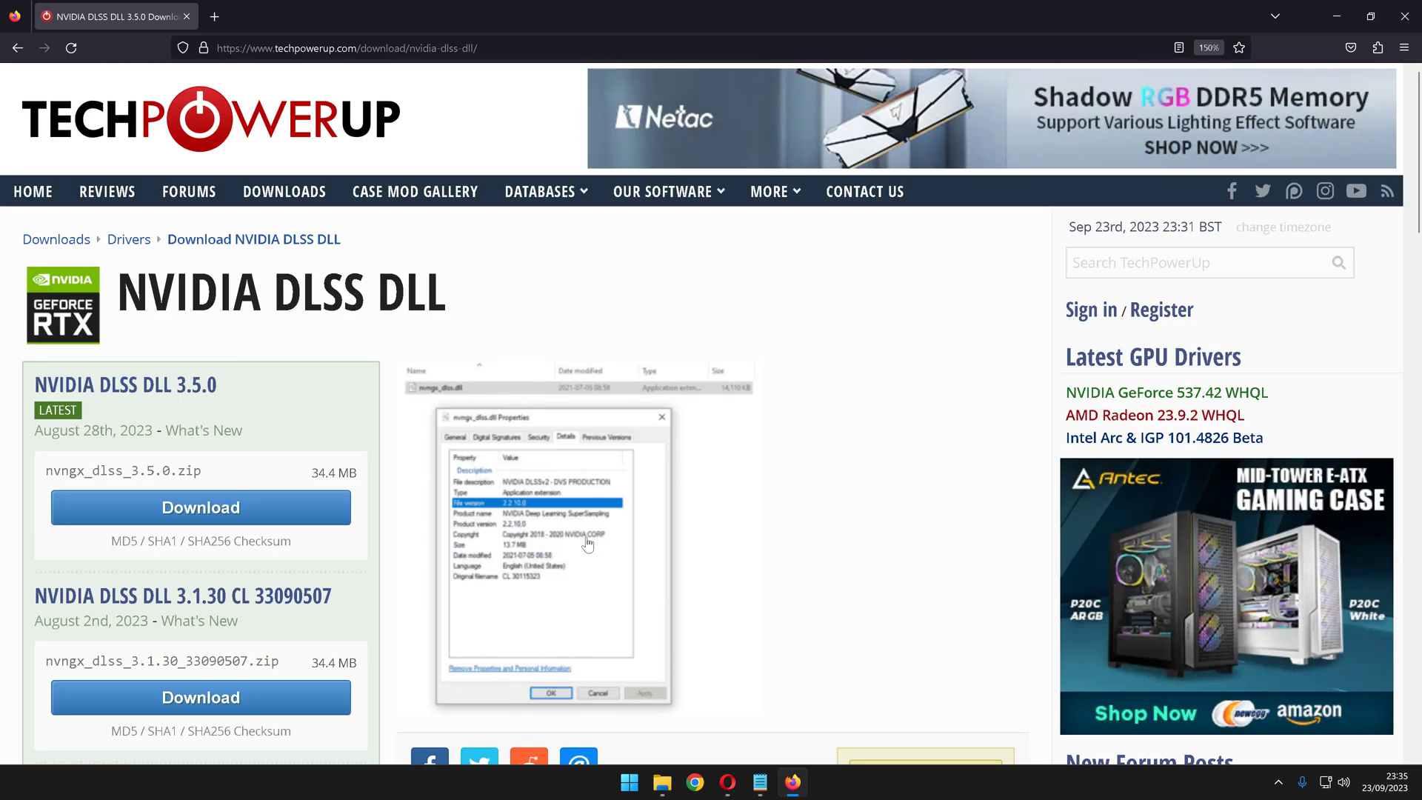
scroll(down, 3)
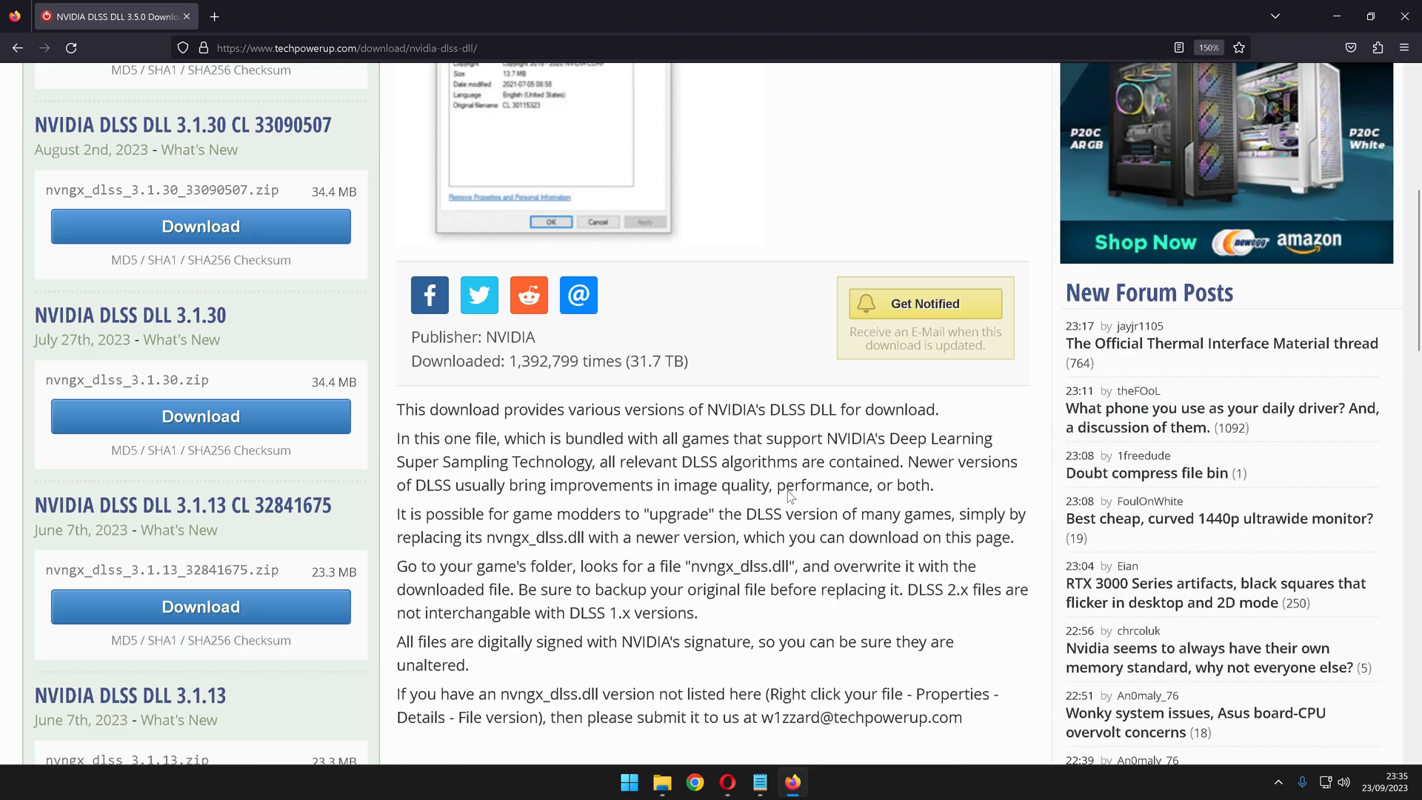
scroll(down, 3)
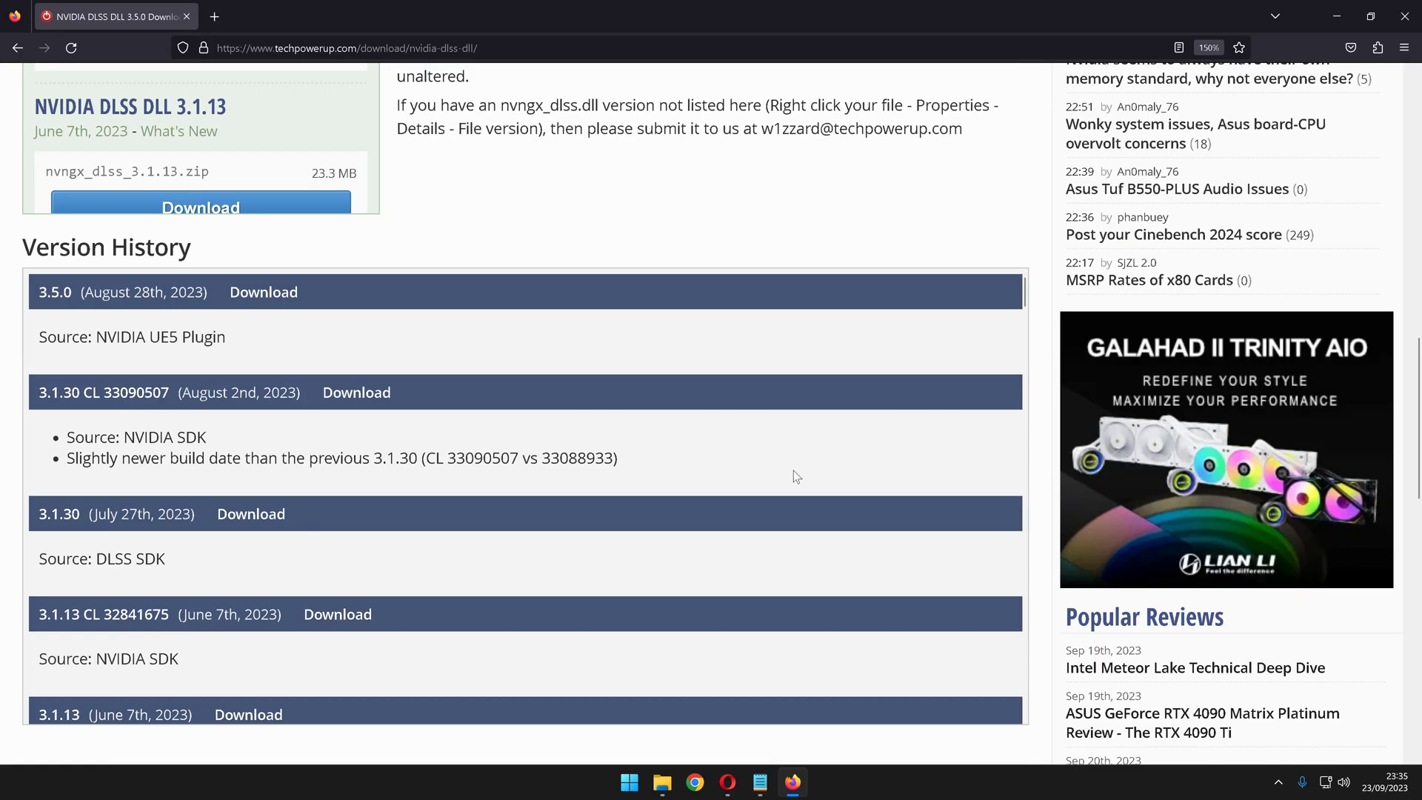
mouse_move(74, 354)
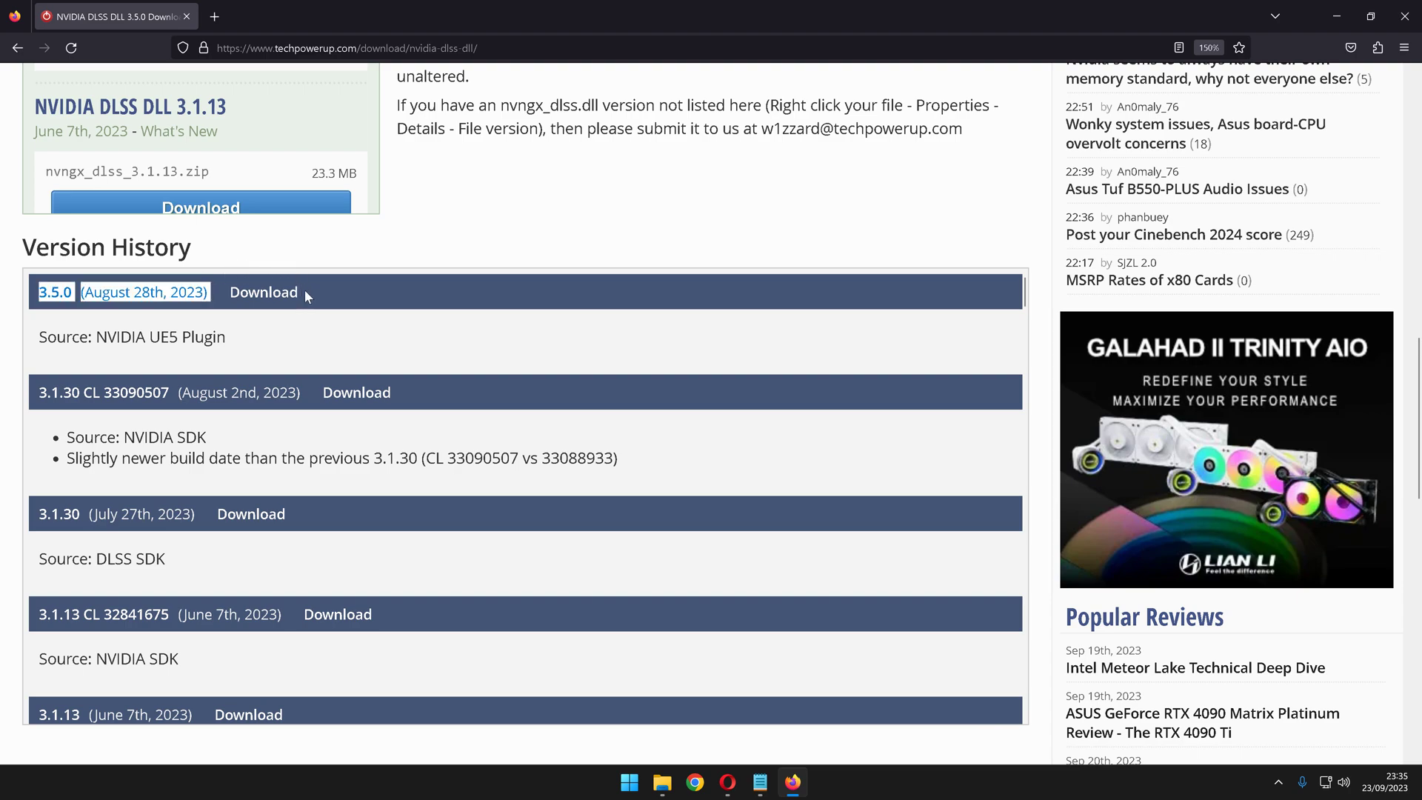
mouse_move(574, 288)
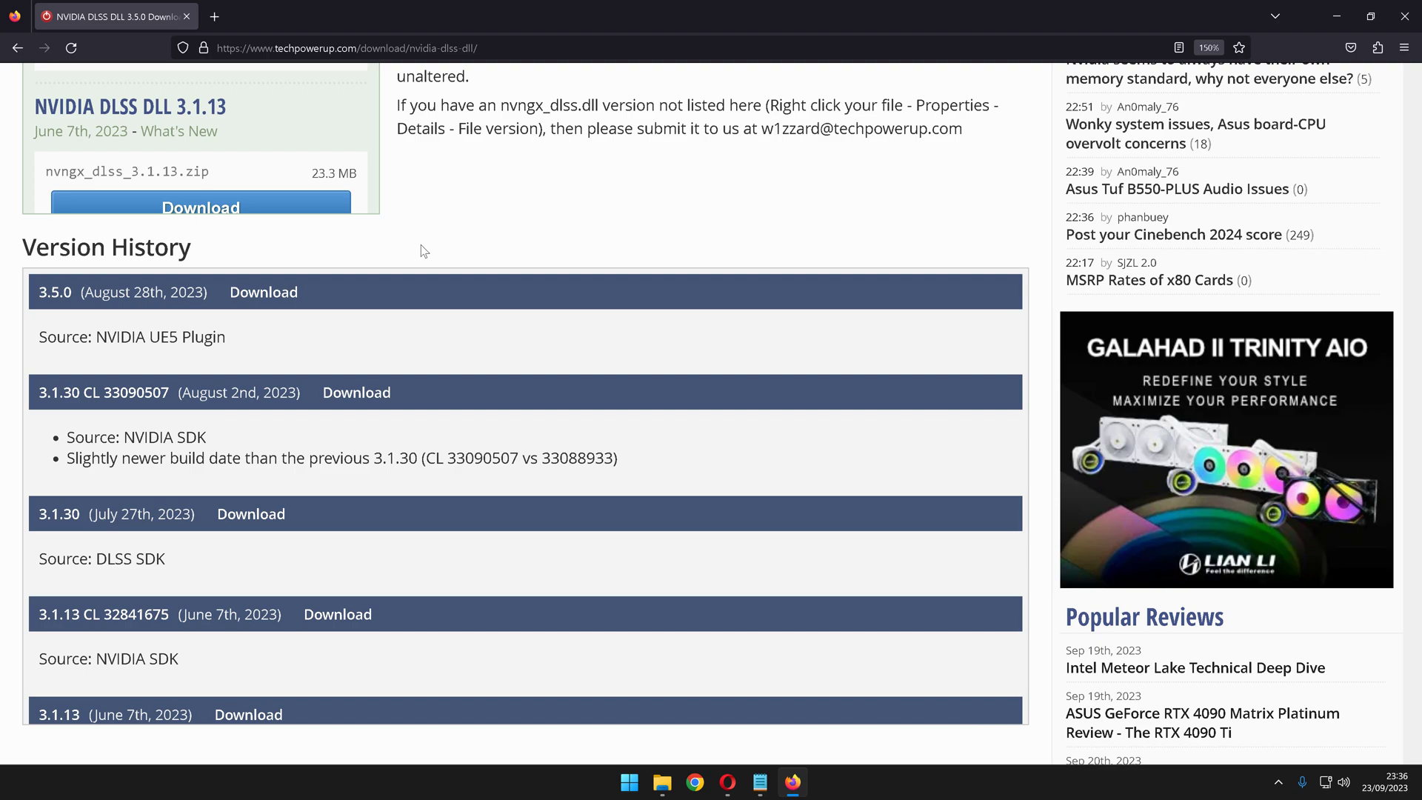
mouse_move(610, 613)
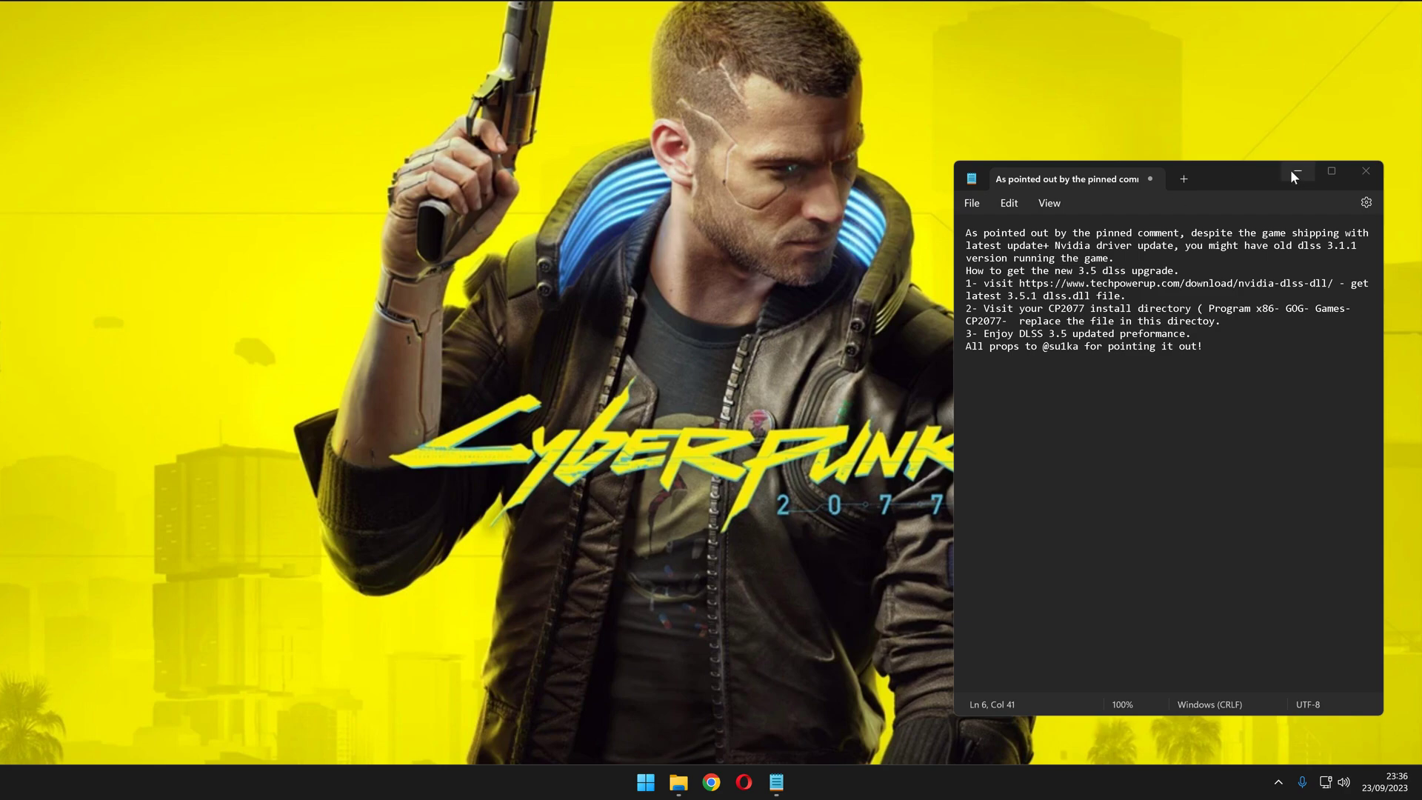
Step: Go into Cyberpunk 2077's bin\x64 folder and select nvngx_dlss.dll
click(678, 782)
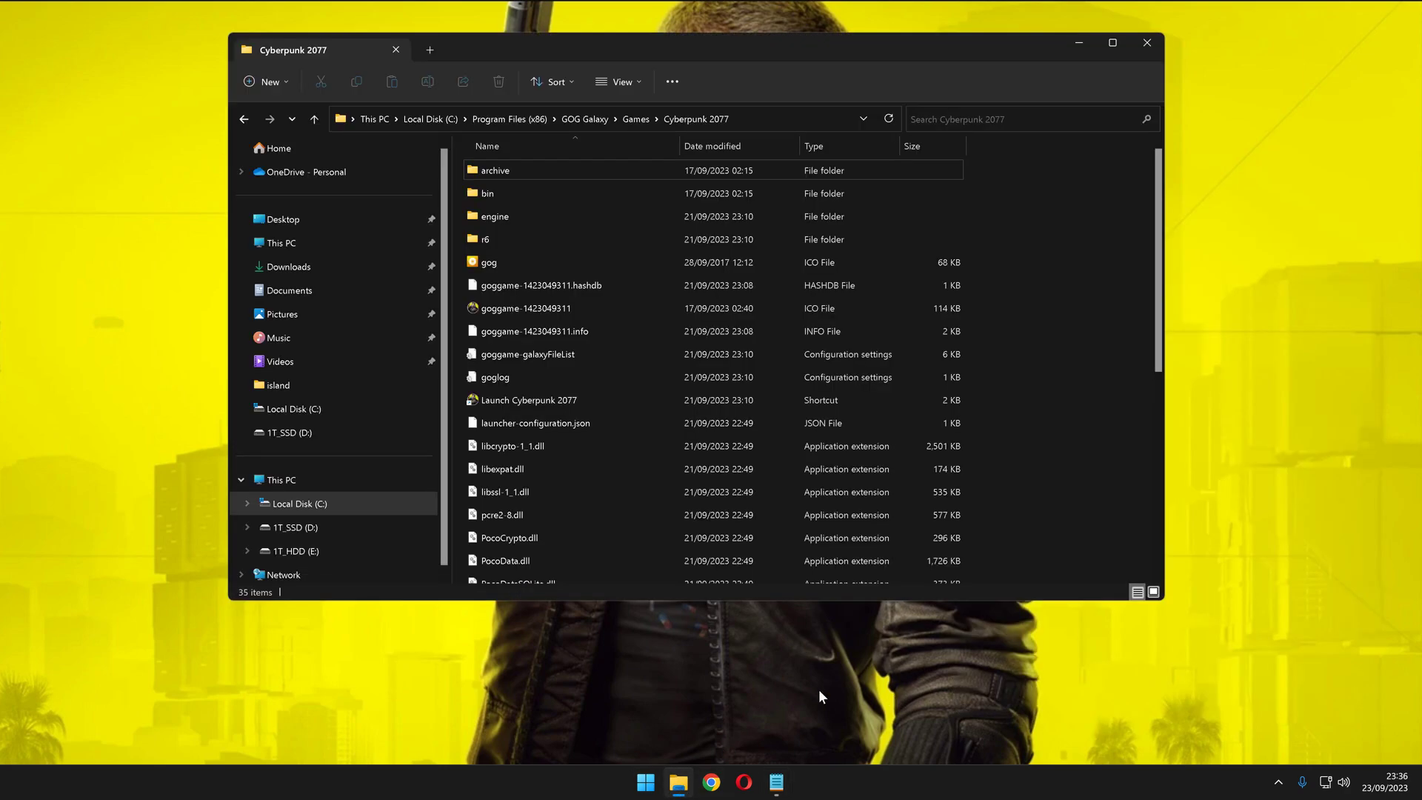
mouse_move(585, 119)
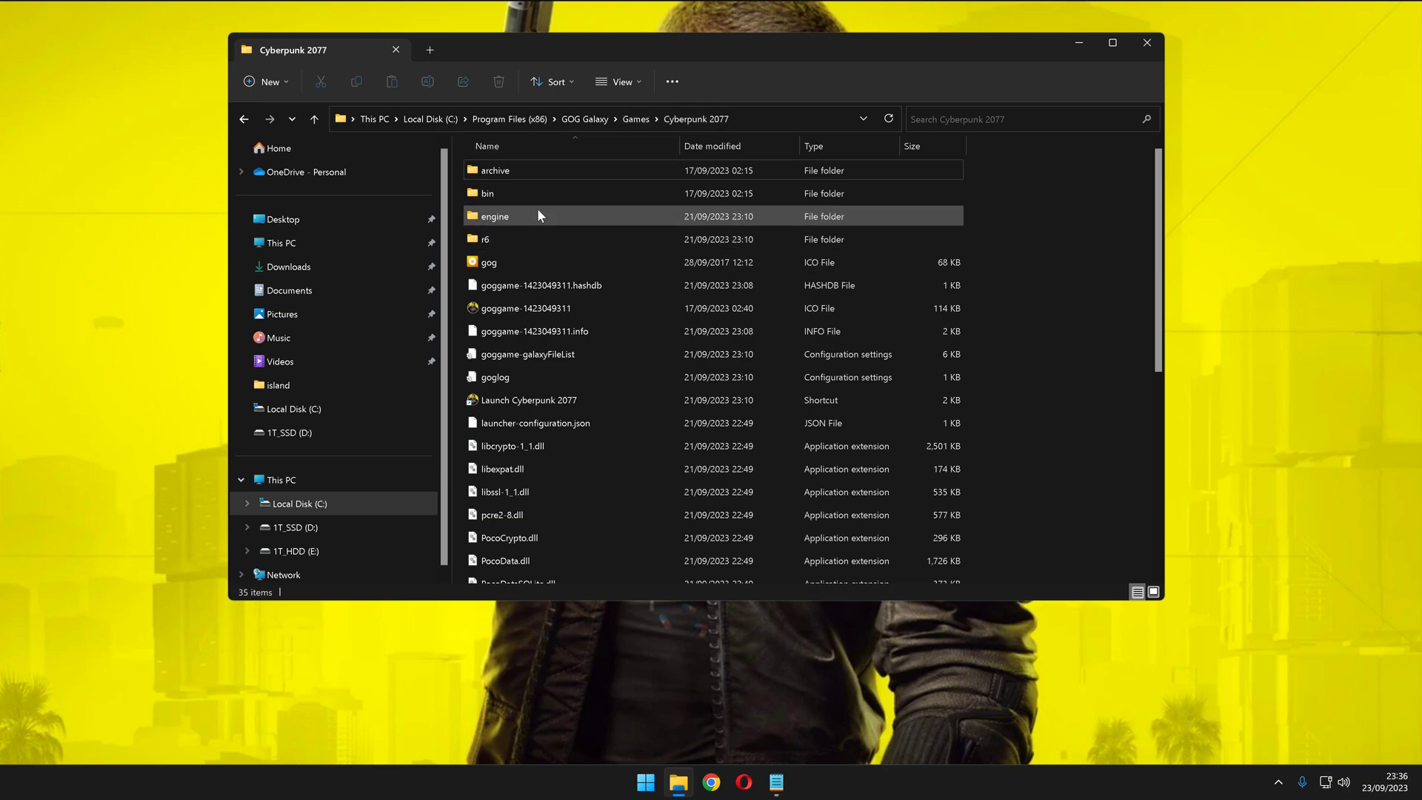
double_click(488, 193)
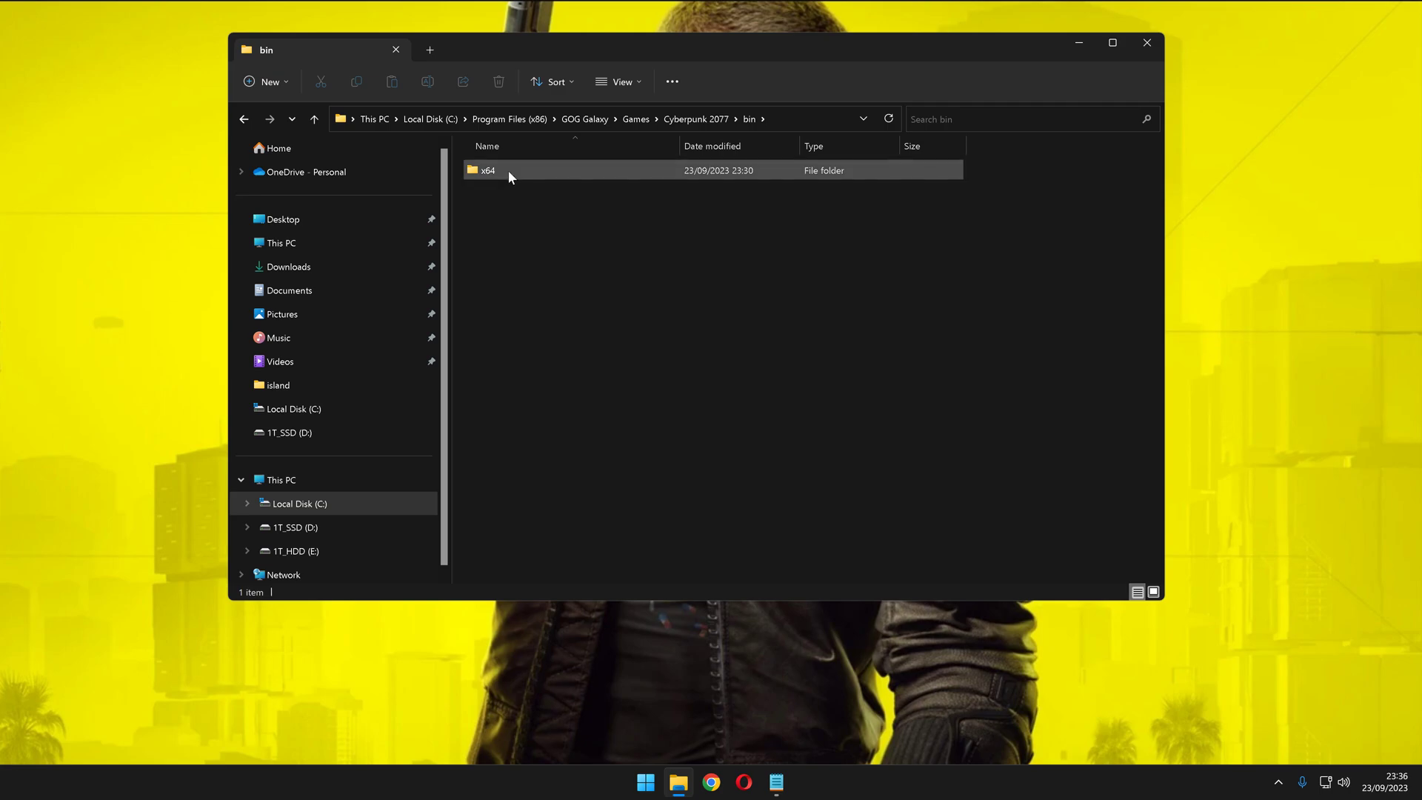
double_click(487, 170)
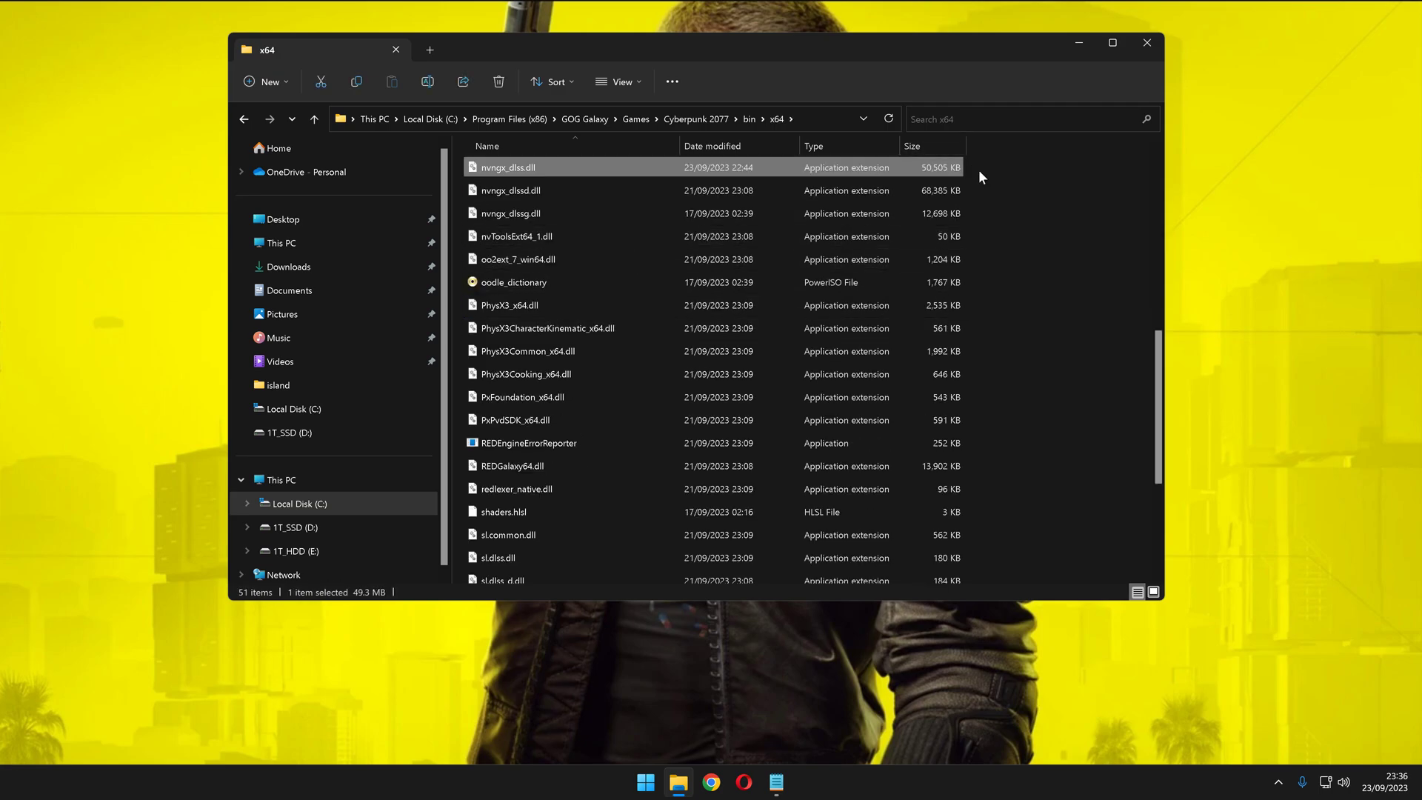
click(509, 190)
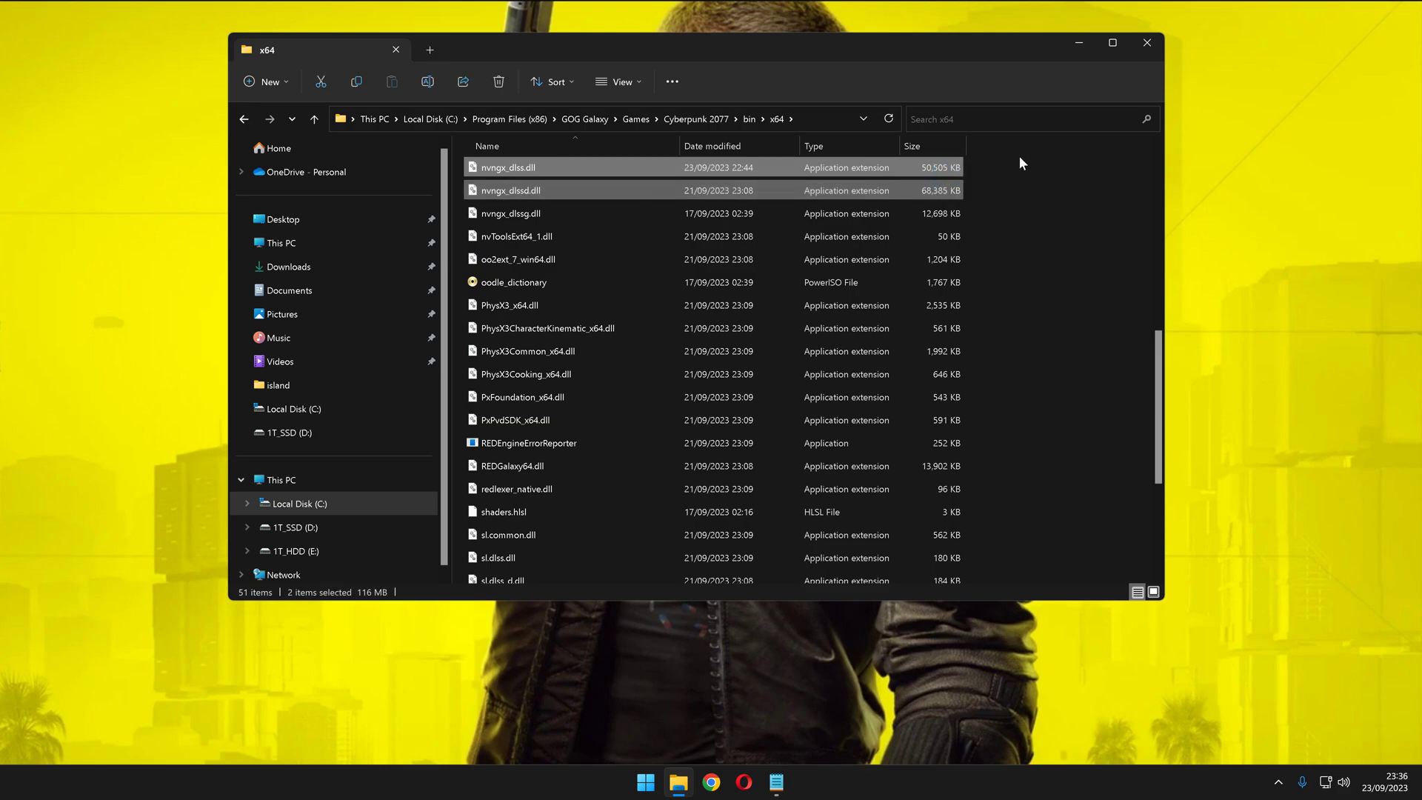
click(509, 166)
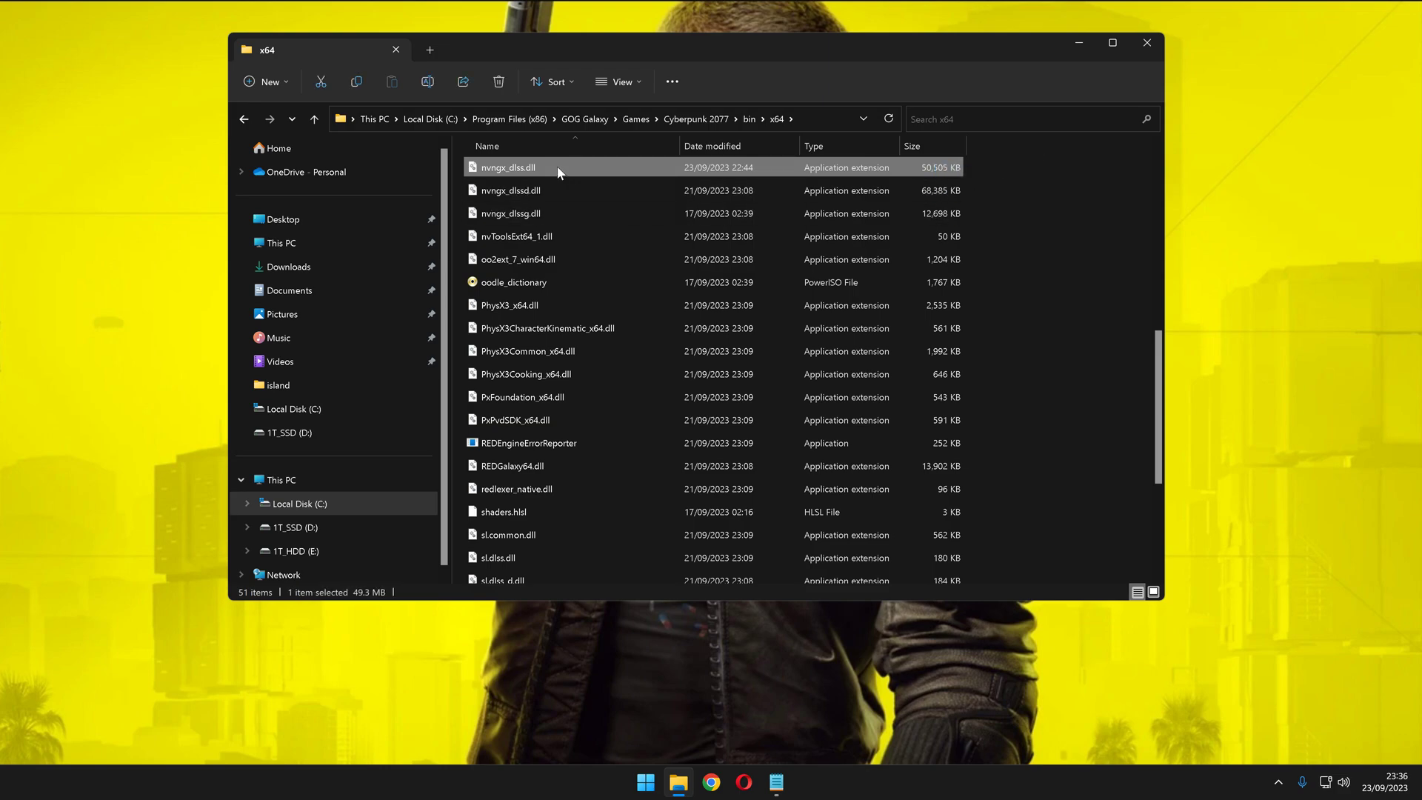
Step: Check in nvngx_dlss.dll's Properties that File version reads 3.5.0.0
right_click(508, 167)
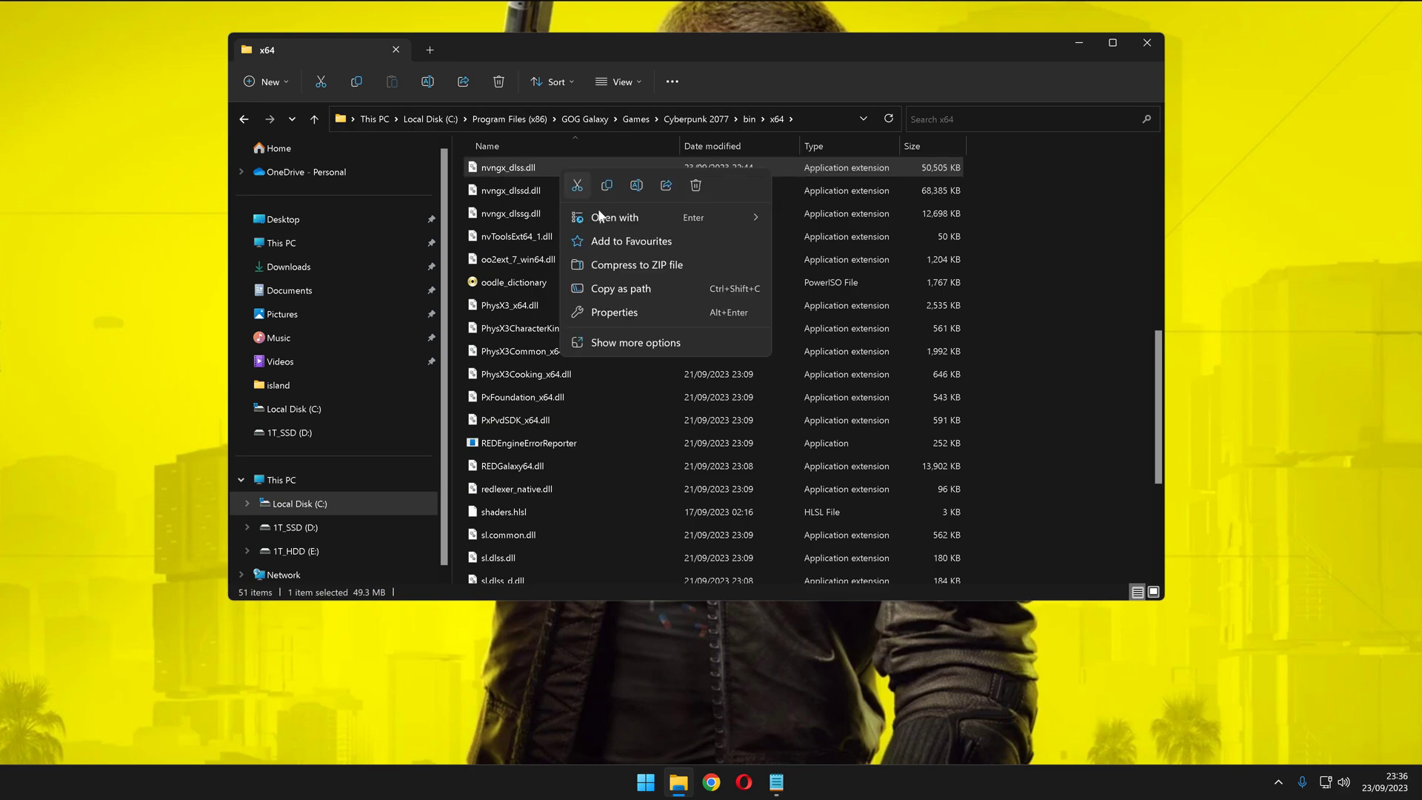
click(634, 343)
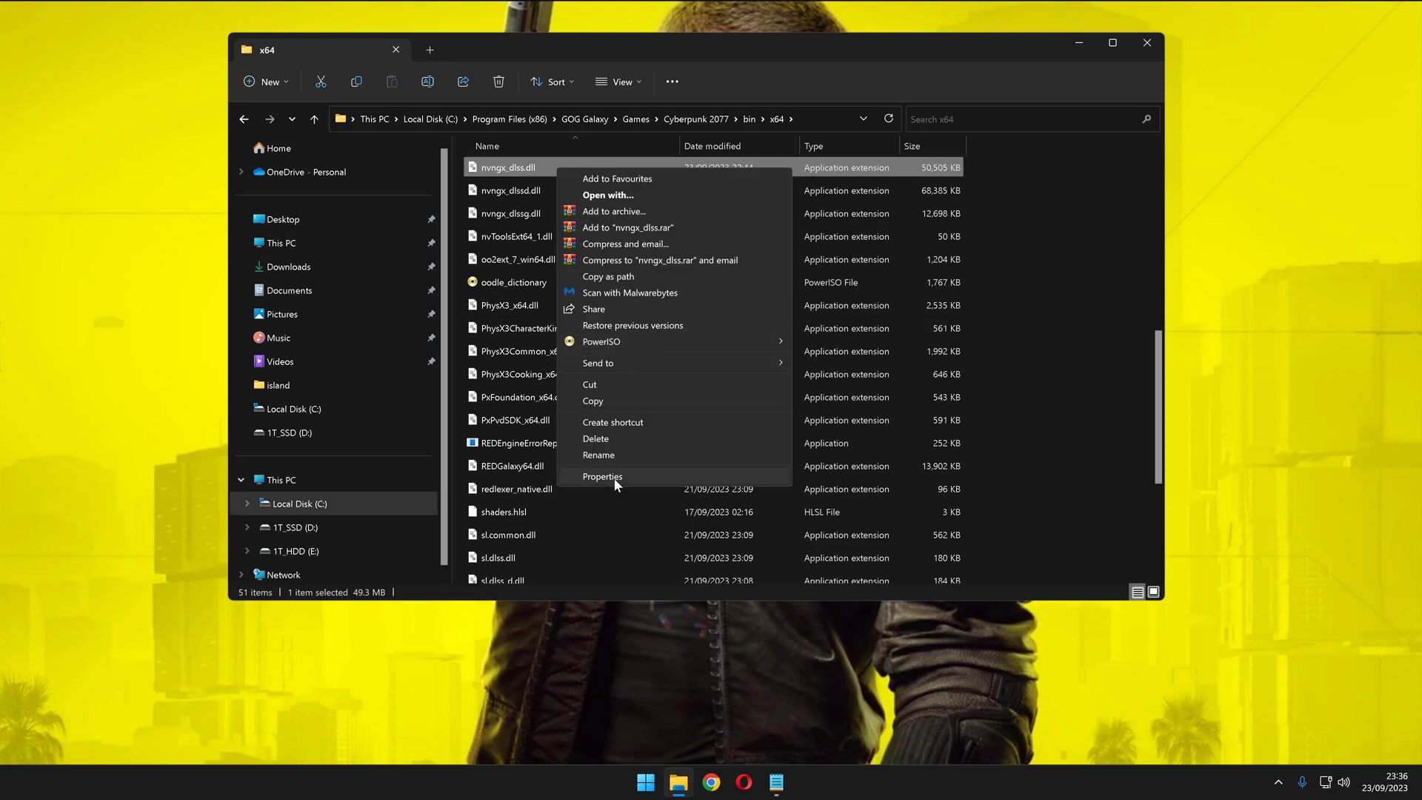
click(602, 476)
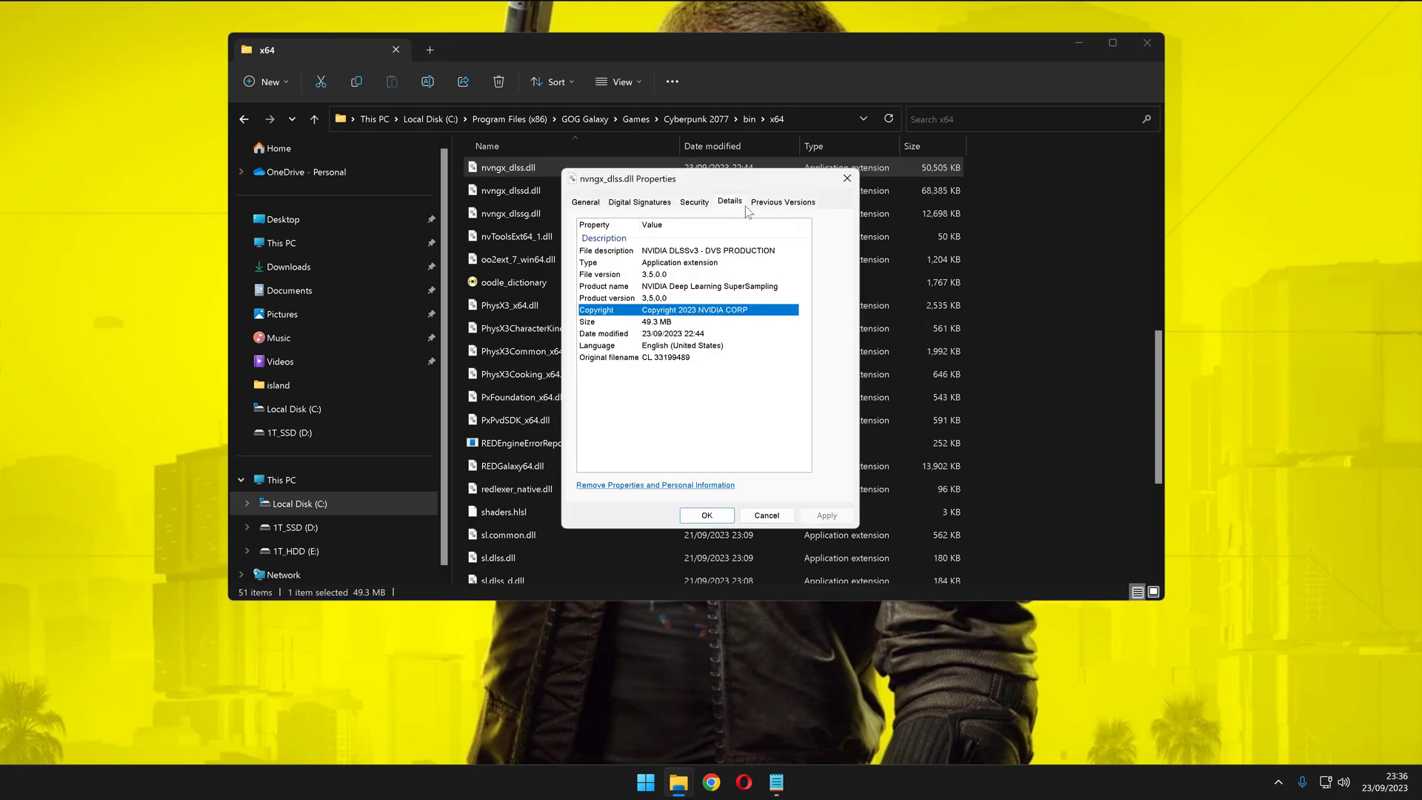
click(654, 274)
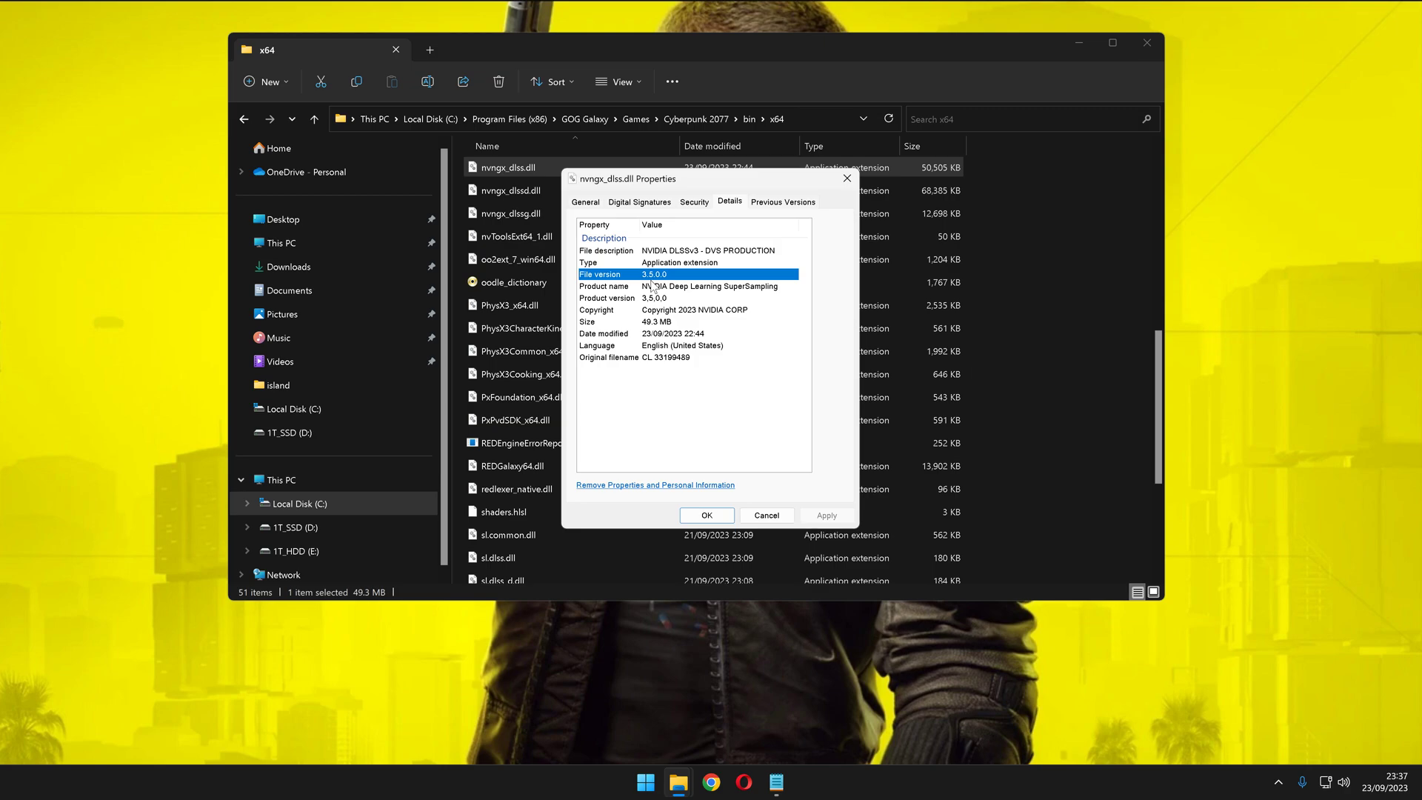
mouse_move(683, 304)
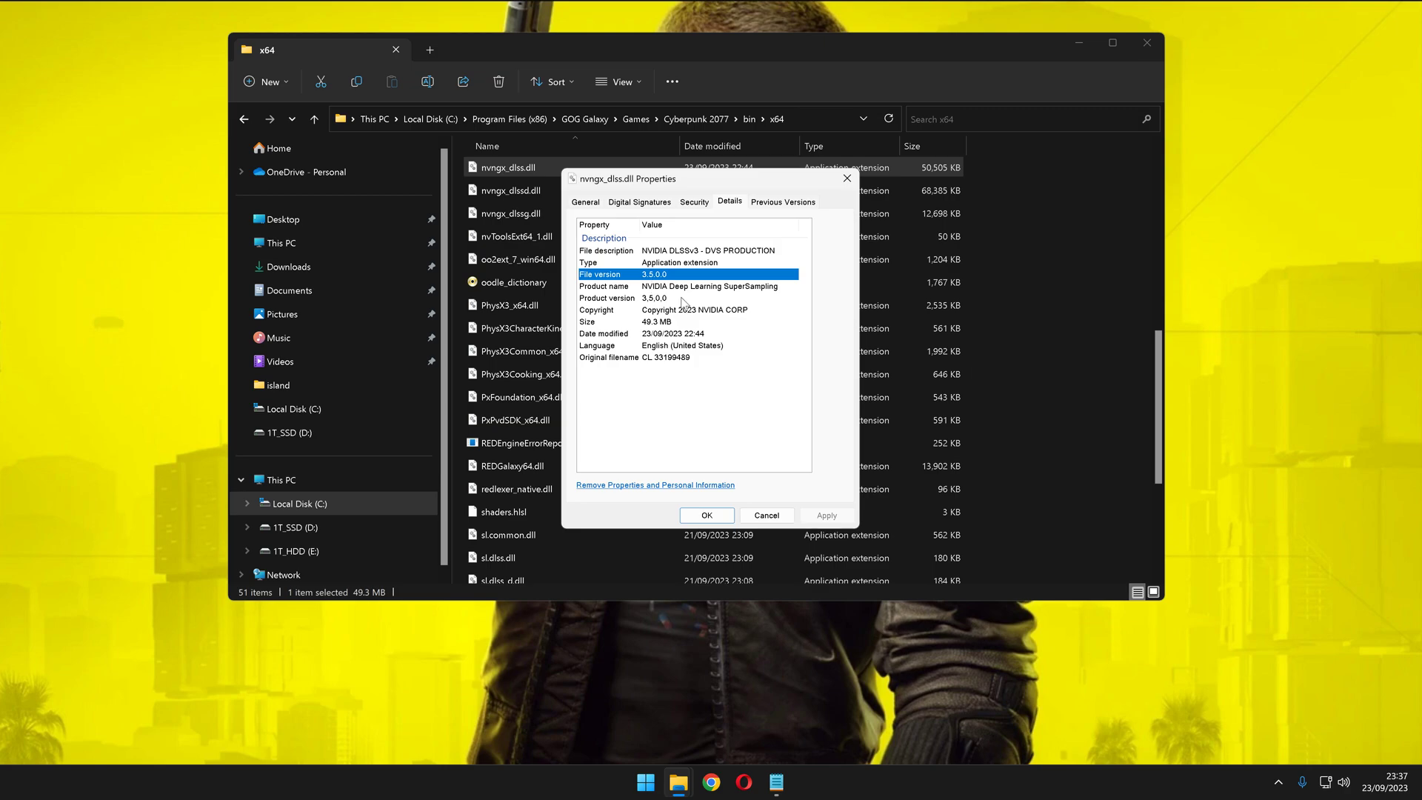
mouse_move(684, 304)
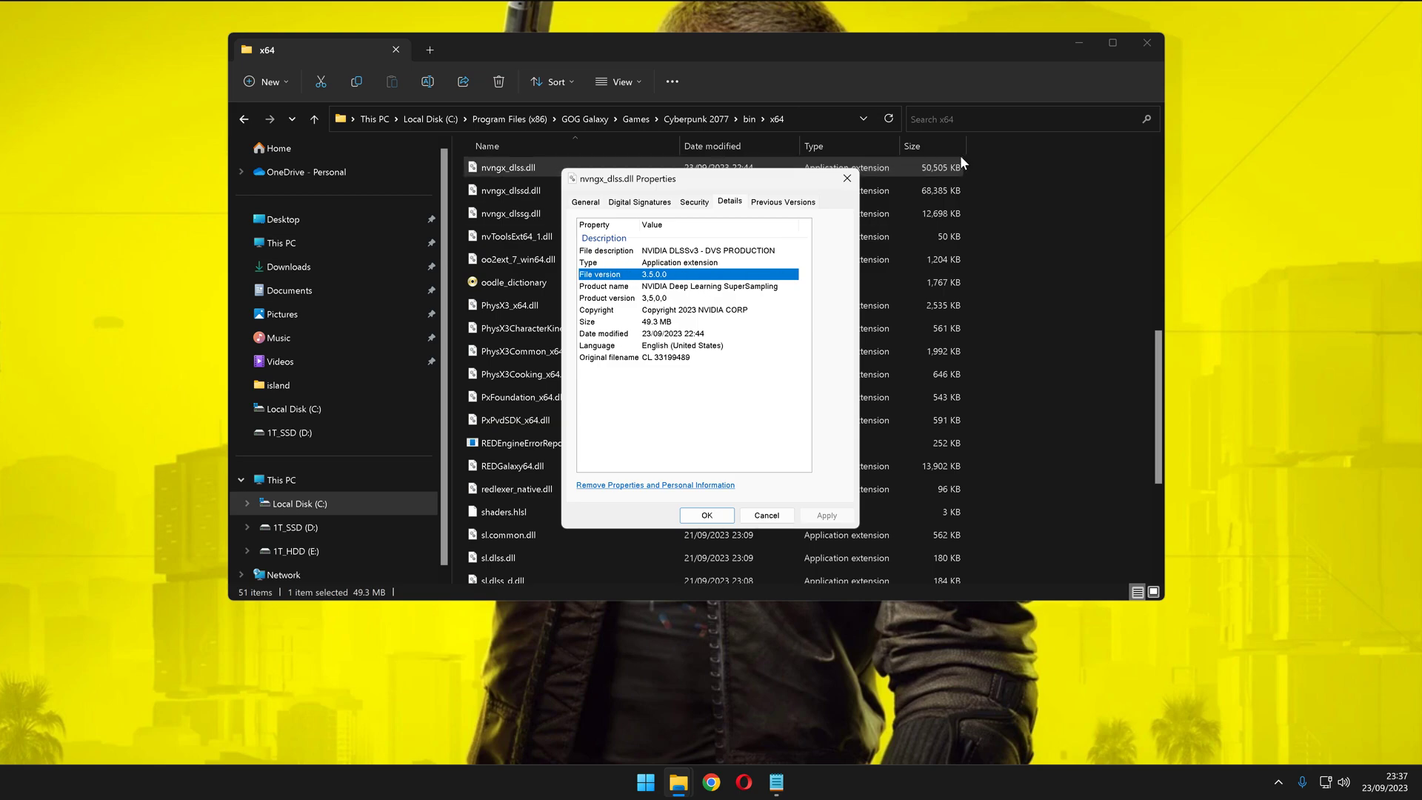
click(707, 515)
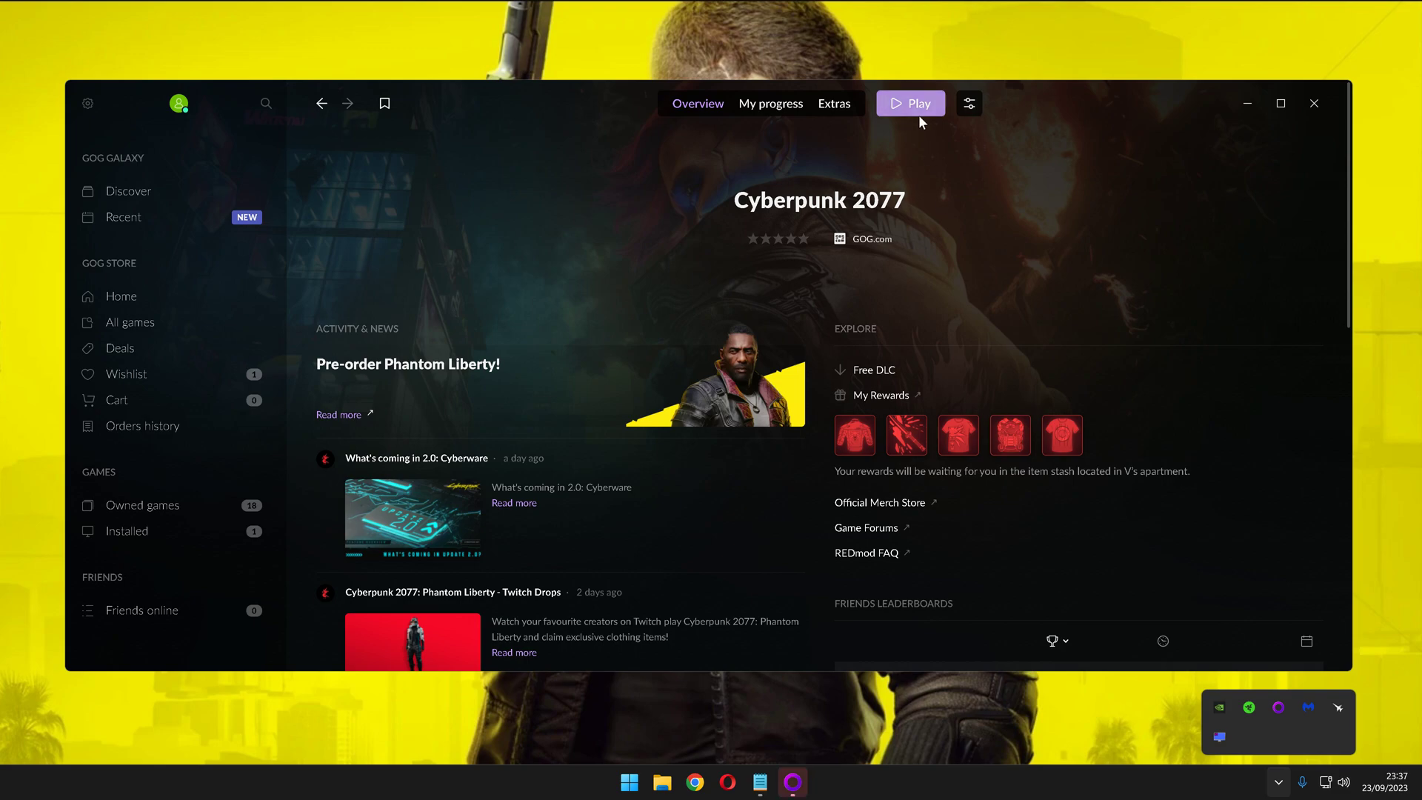
mouse_move(921, 114)
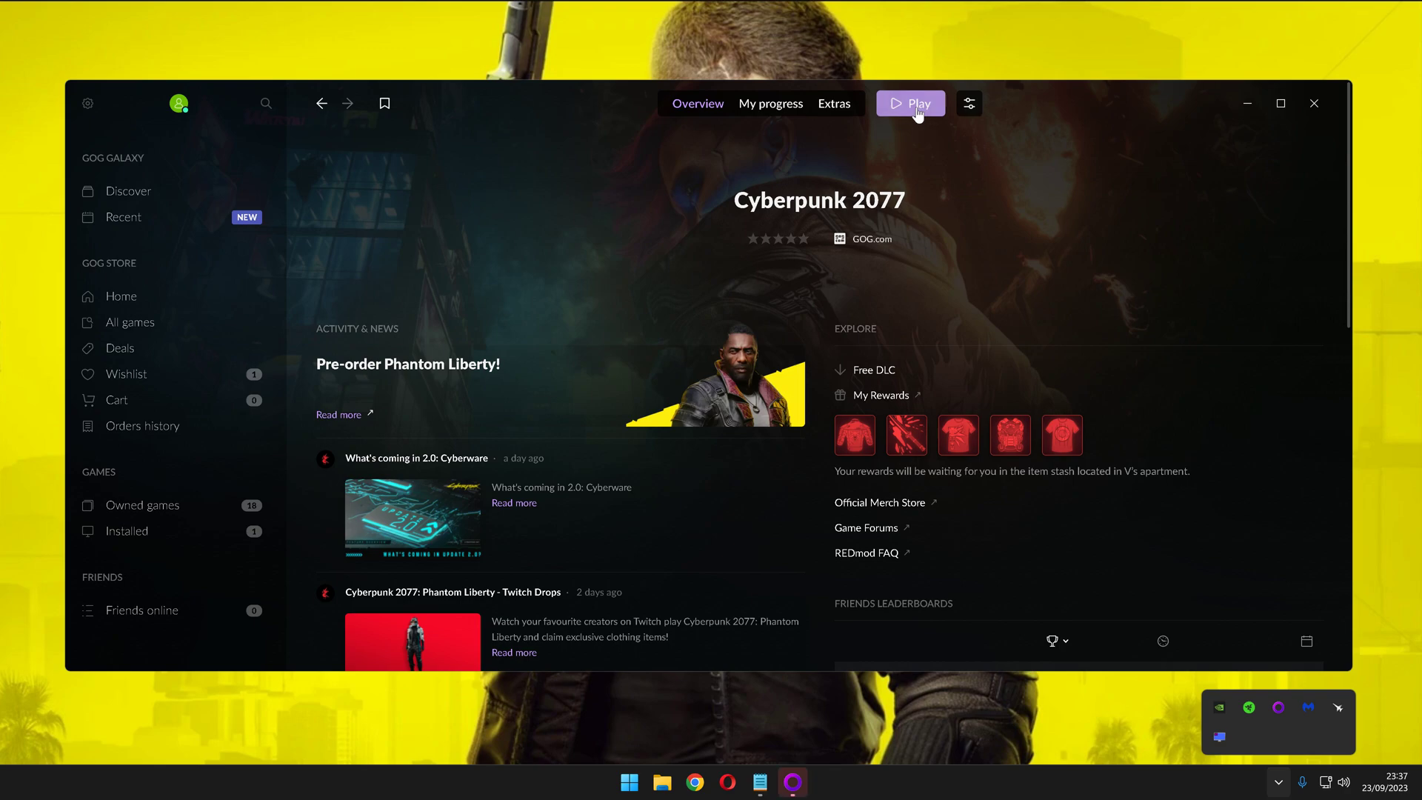
Step: Launch Cyberpunk 2077 with Play on its GOG Galaxy page
click(911, 102)
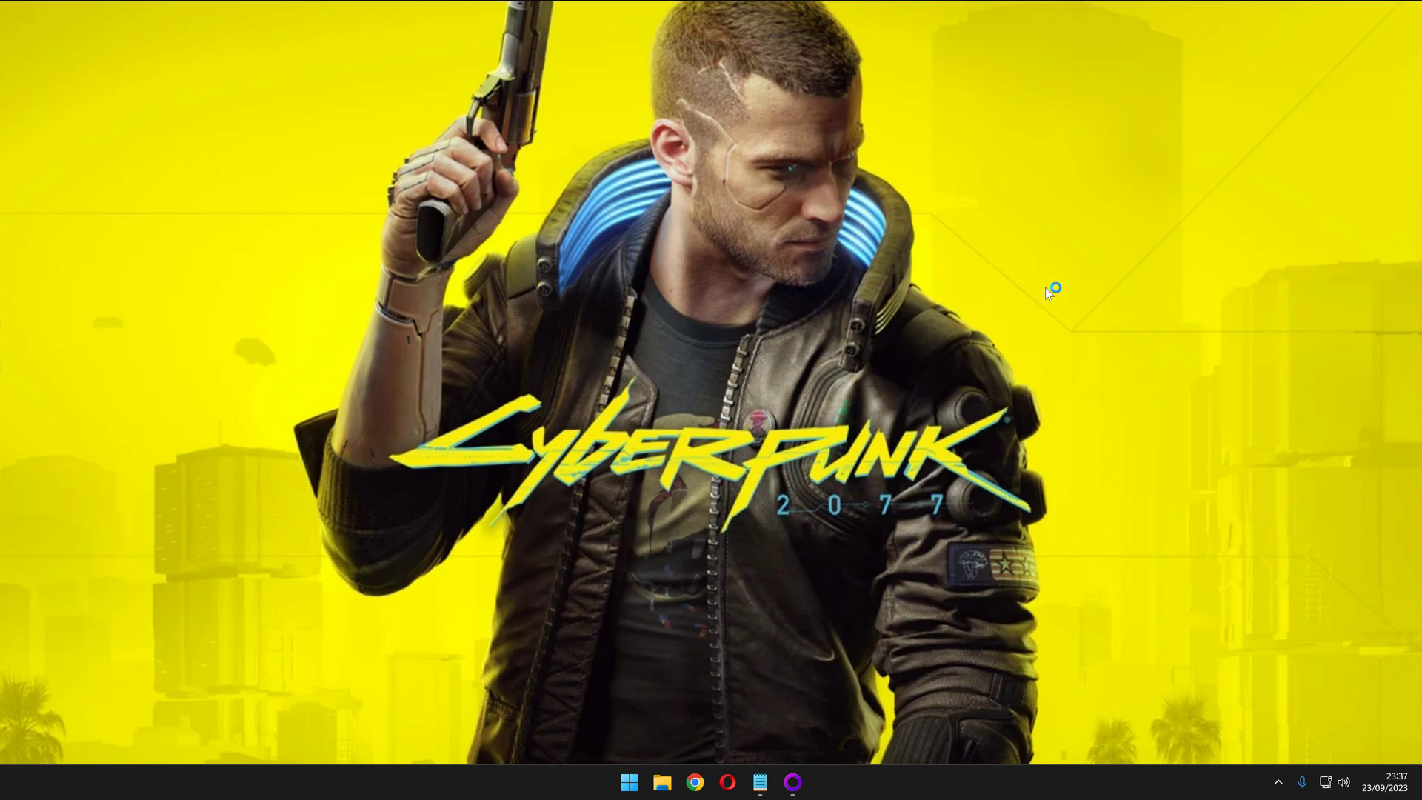
mouse_move(1047, 293)
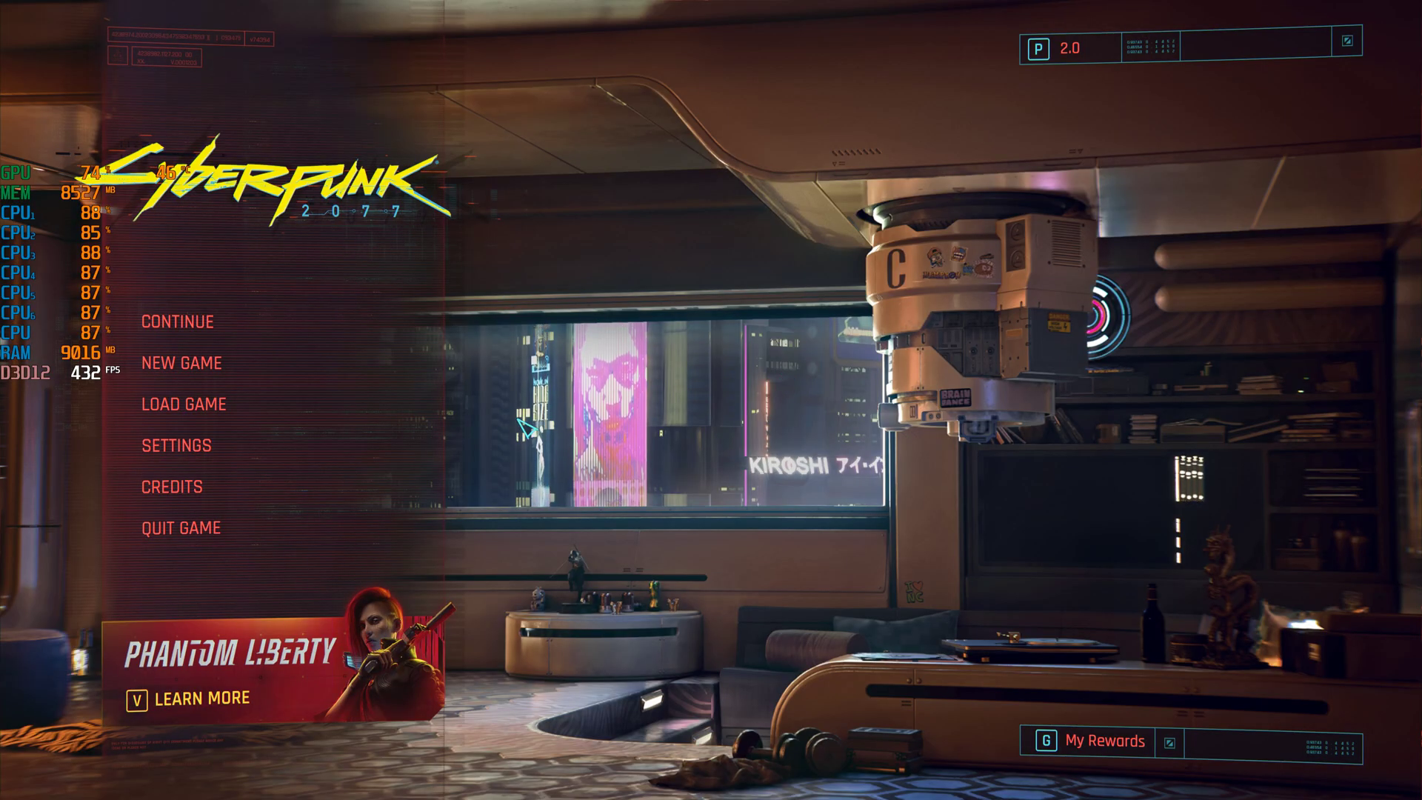
Step: Review the Ray Tracing: Overdrive graphics settings, then the 3840x2160 display settings
click(179, 445)
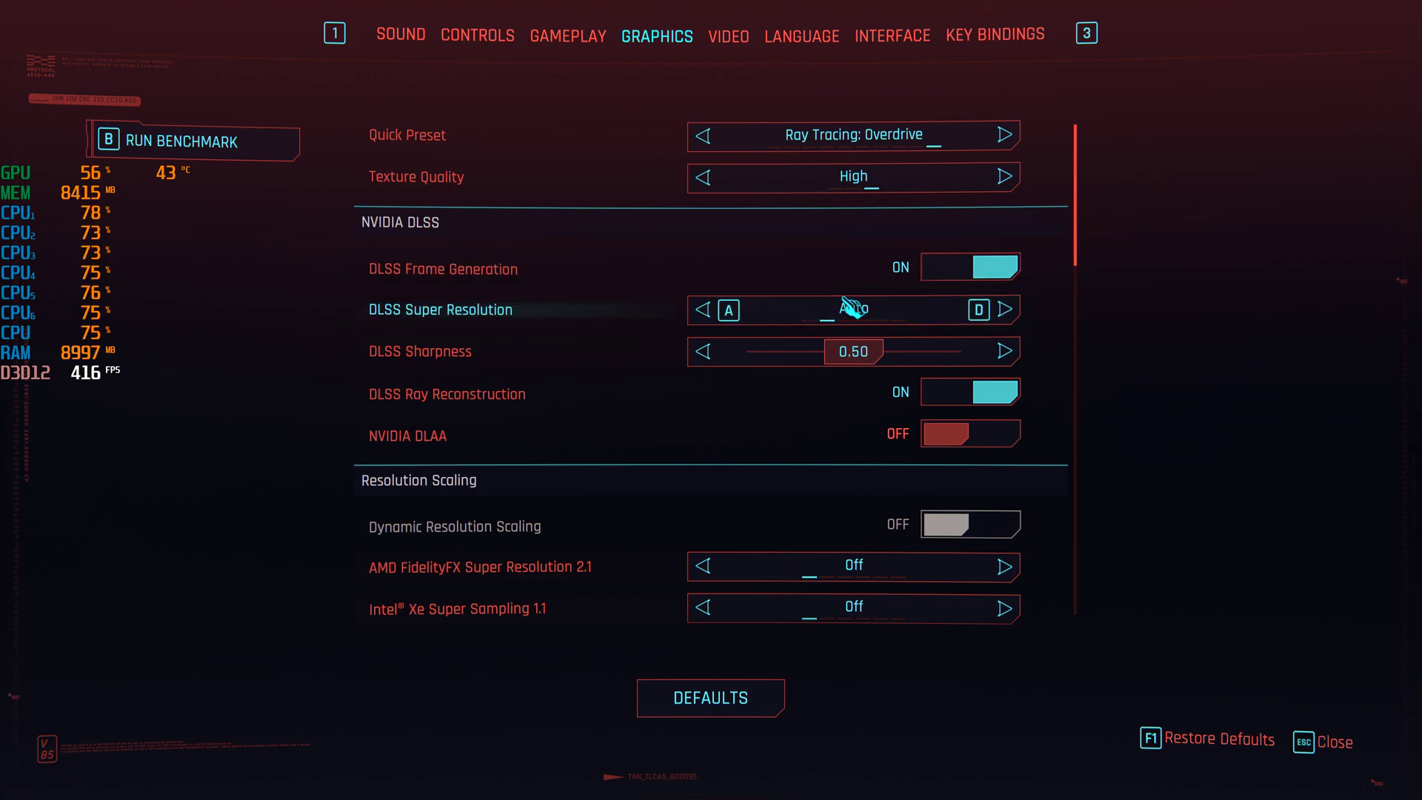
scroll(down, 3)
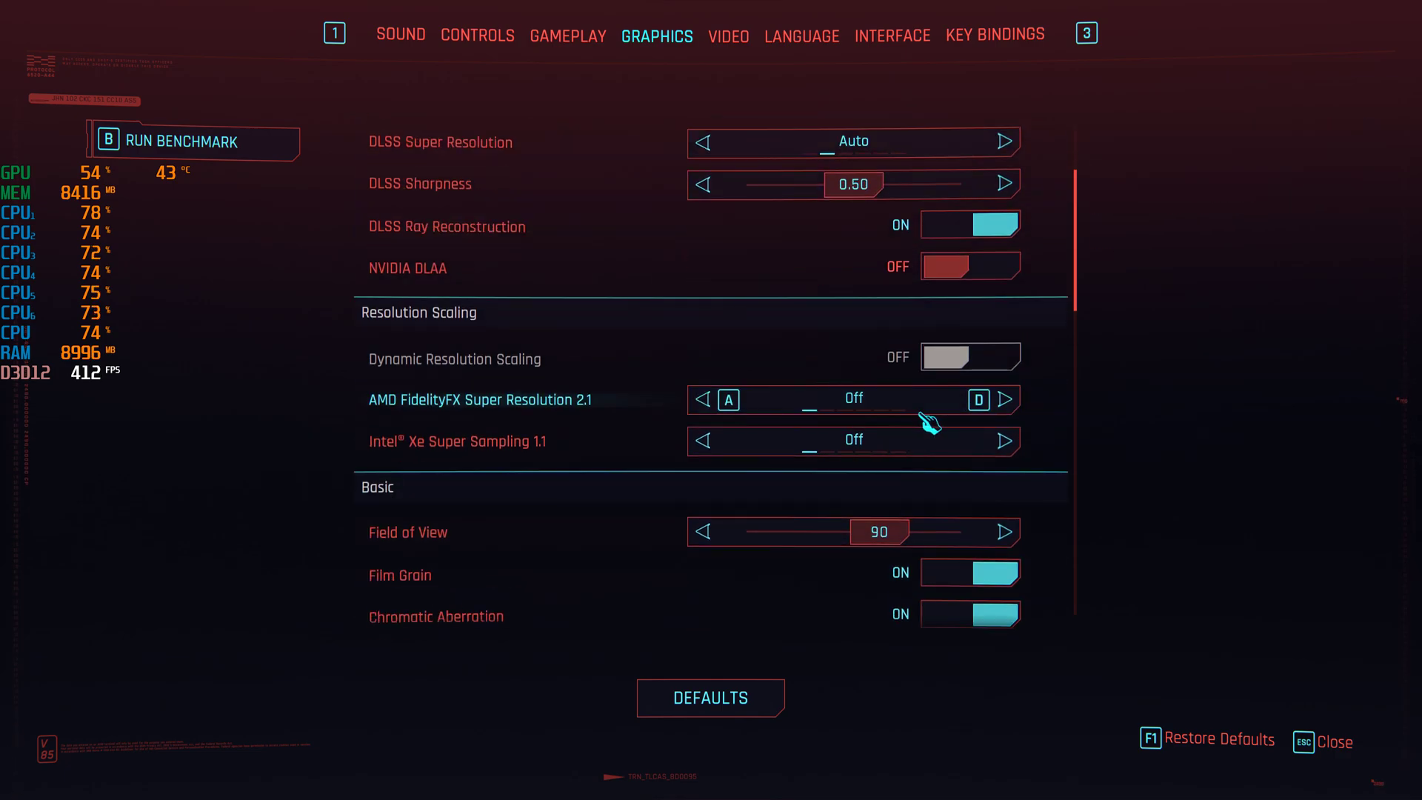
mouse_move(970, 379)
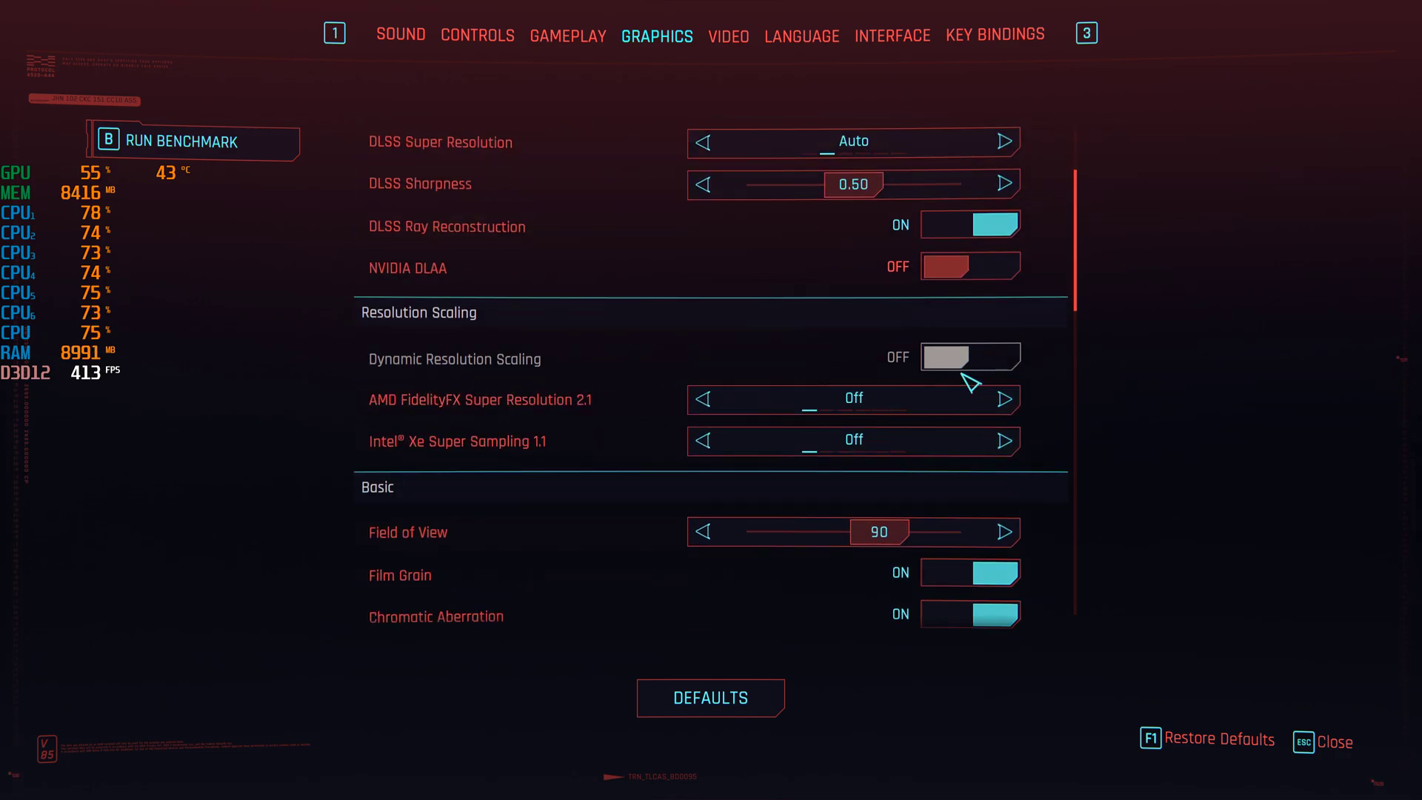
scroll(down, 3)
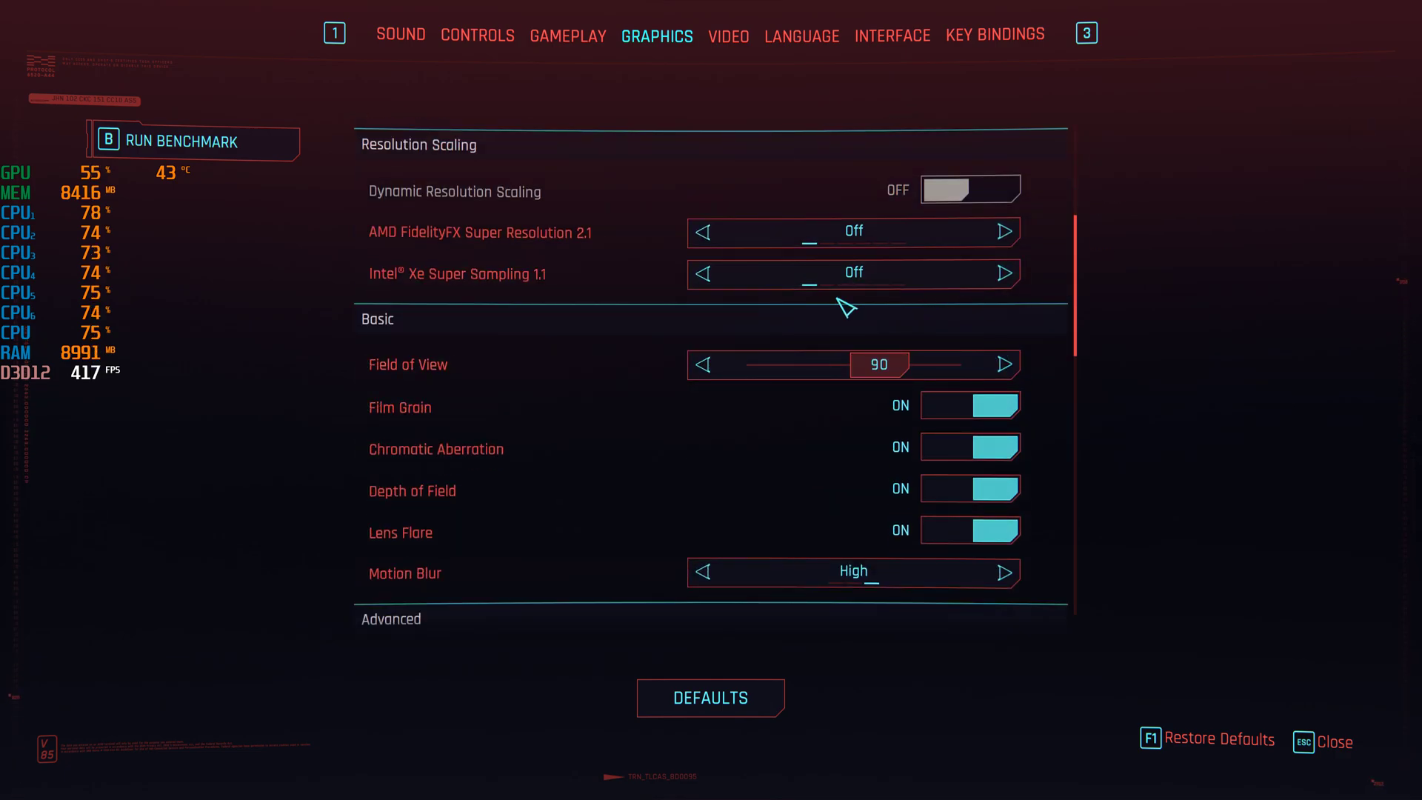
scroll(down, 3)
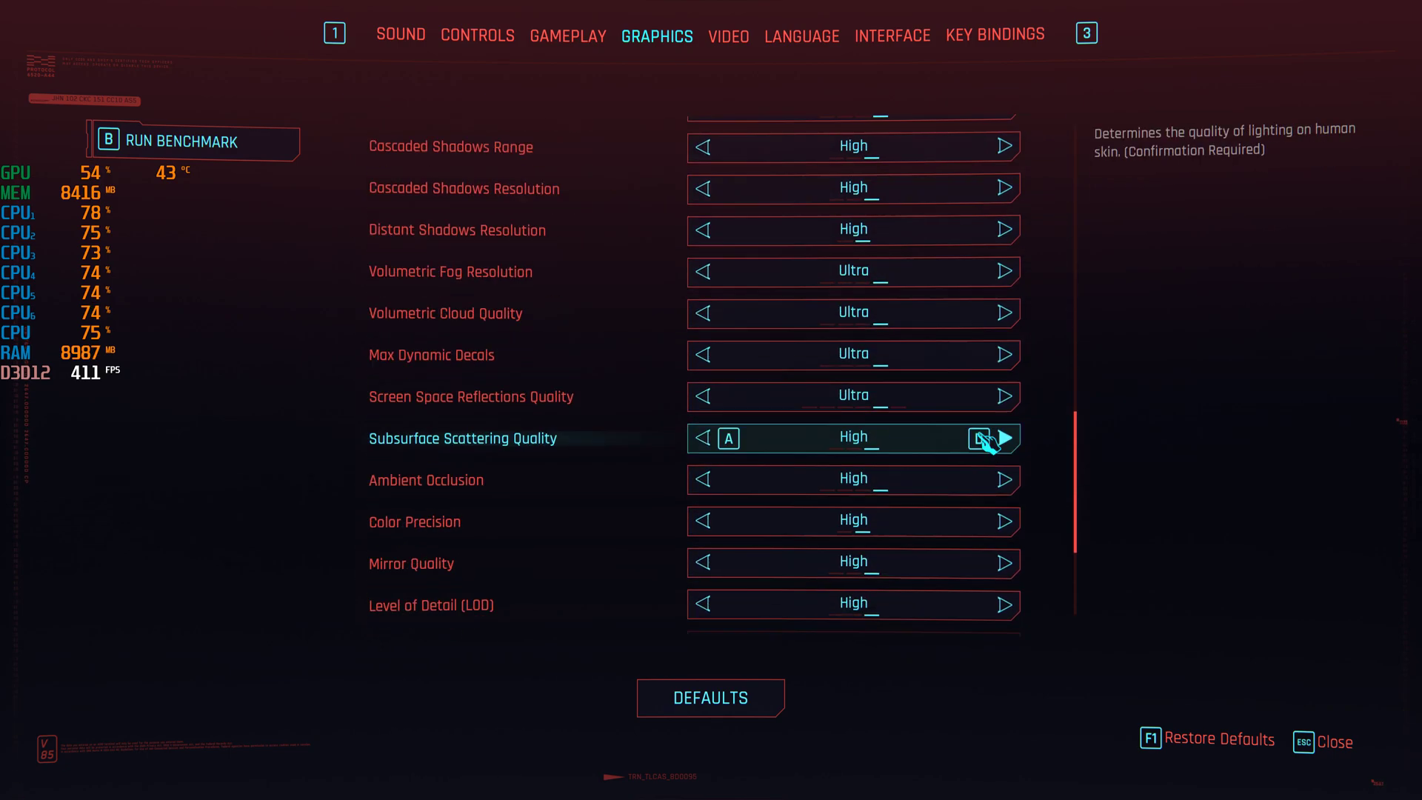
scroll(down, 3)
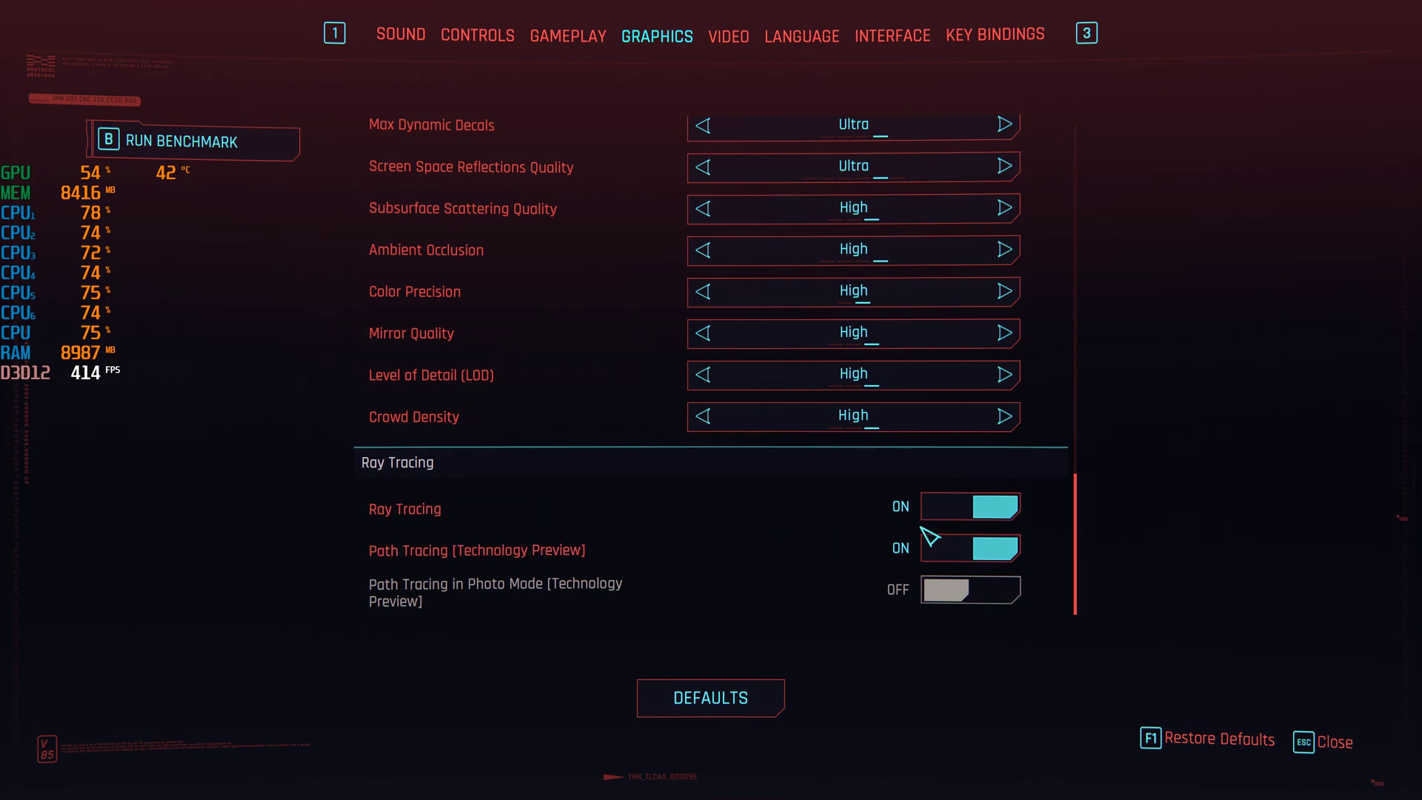
click(727, 36)
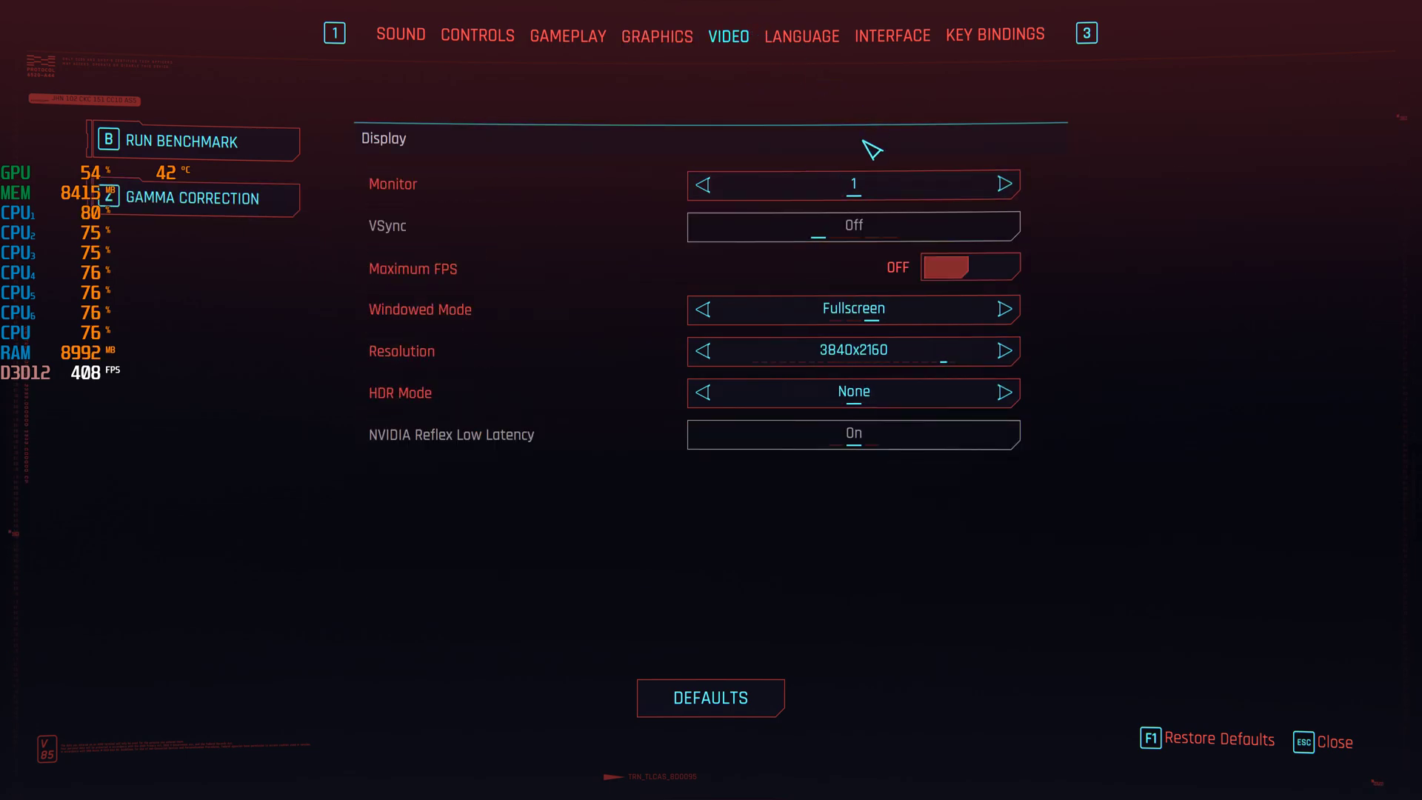
mouse_move(922, 404)
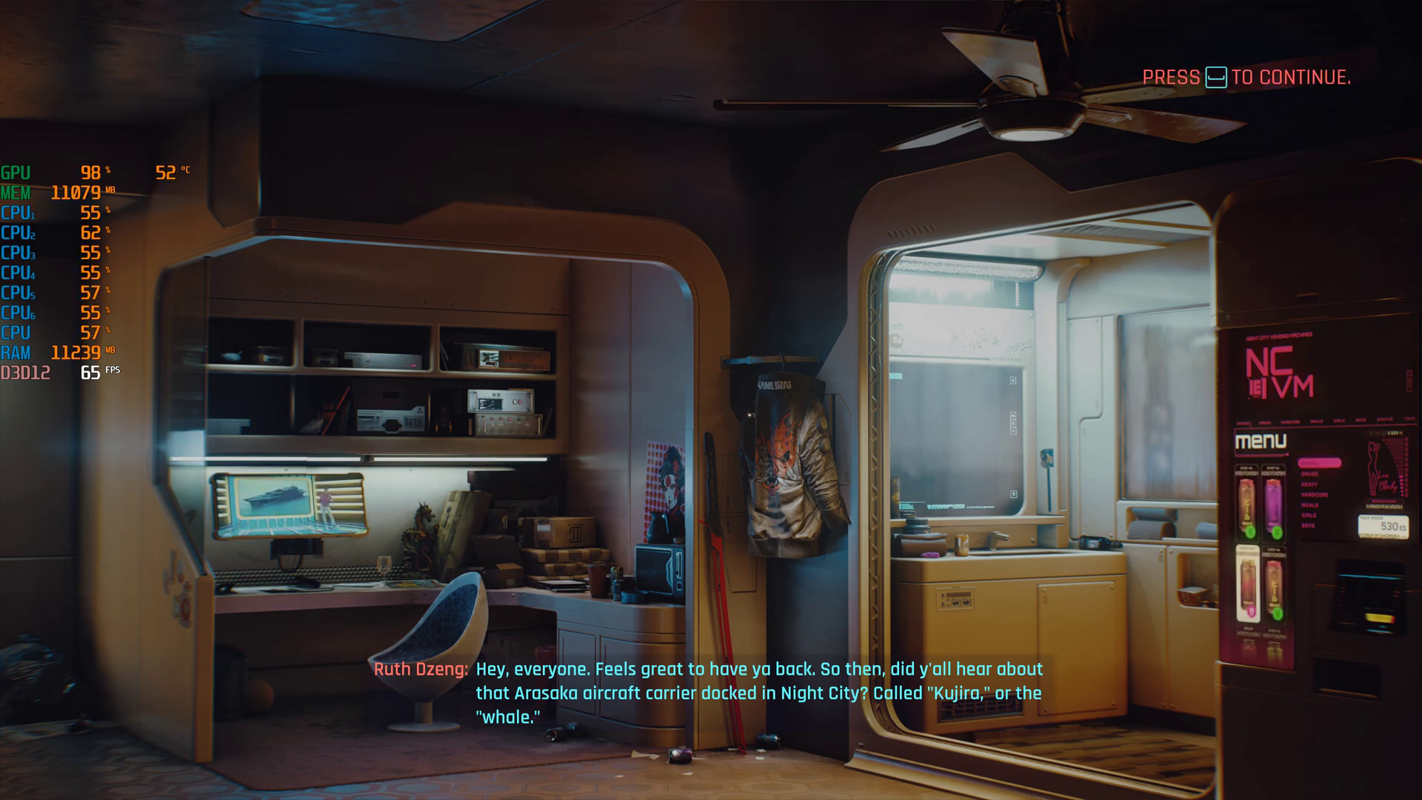
Step: Continue from the loading scene into Night City gameplay at around 60 FPS
key(space)
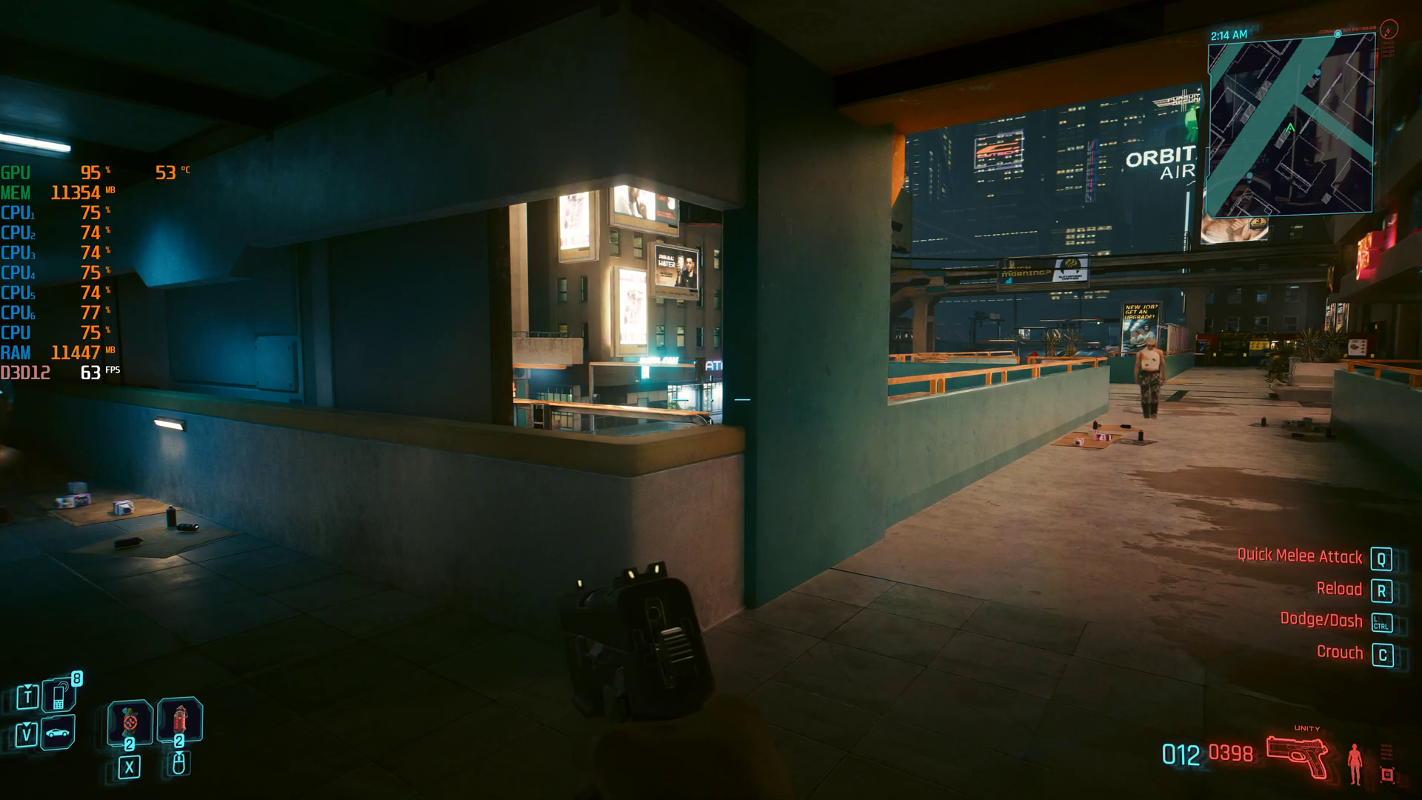
mouse_move(711, 400)
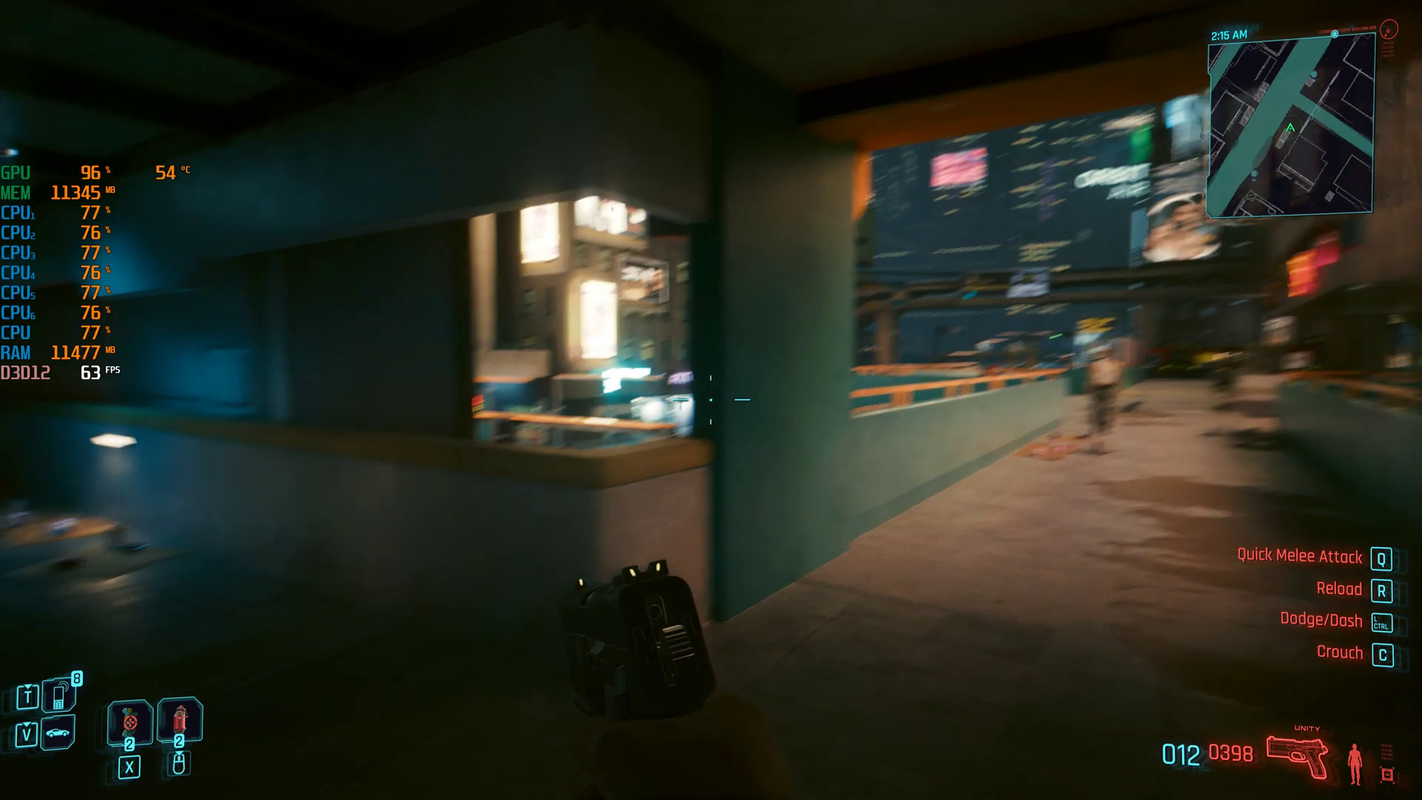
mouse_move(711, 400)
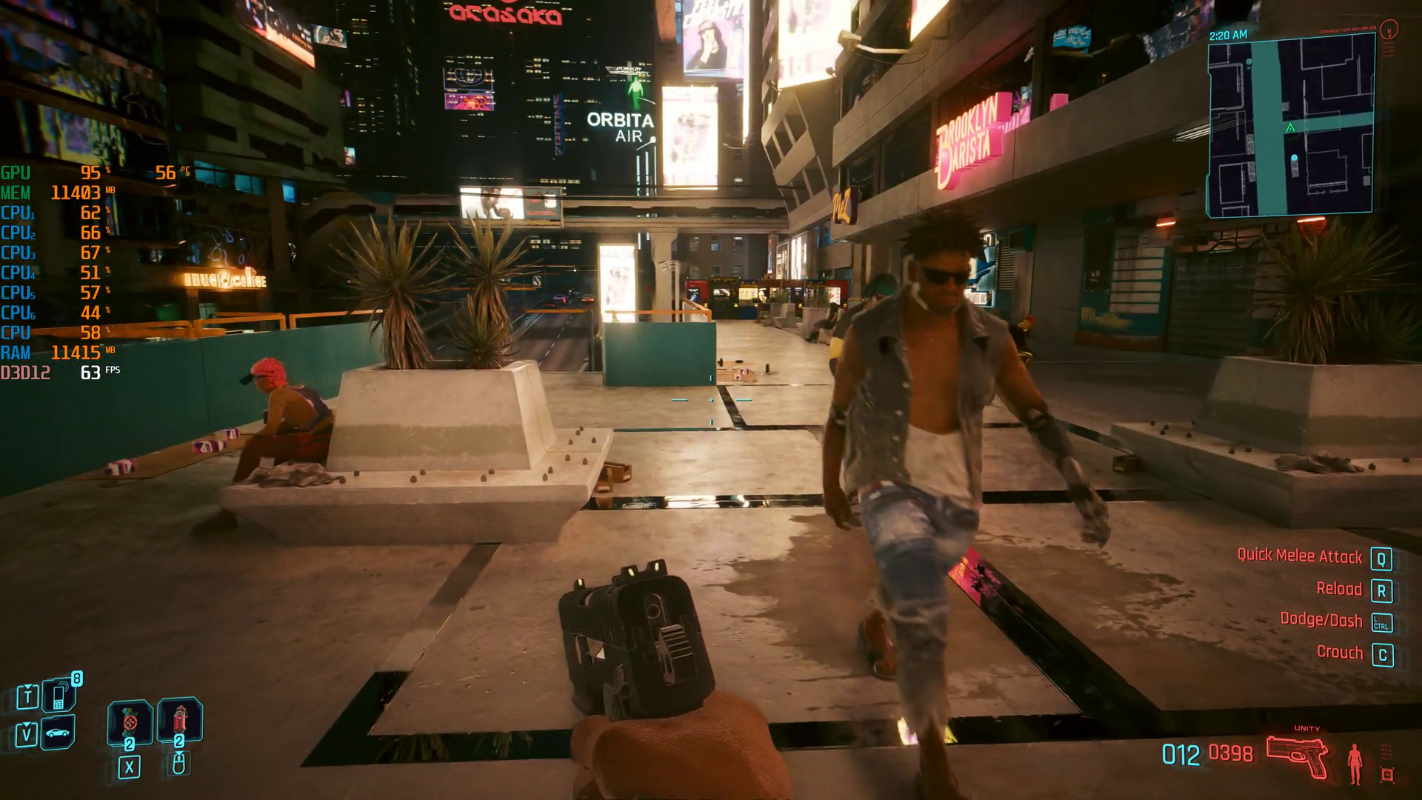
mouse_move(711, 400)
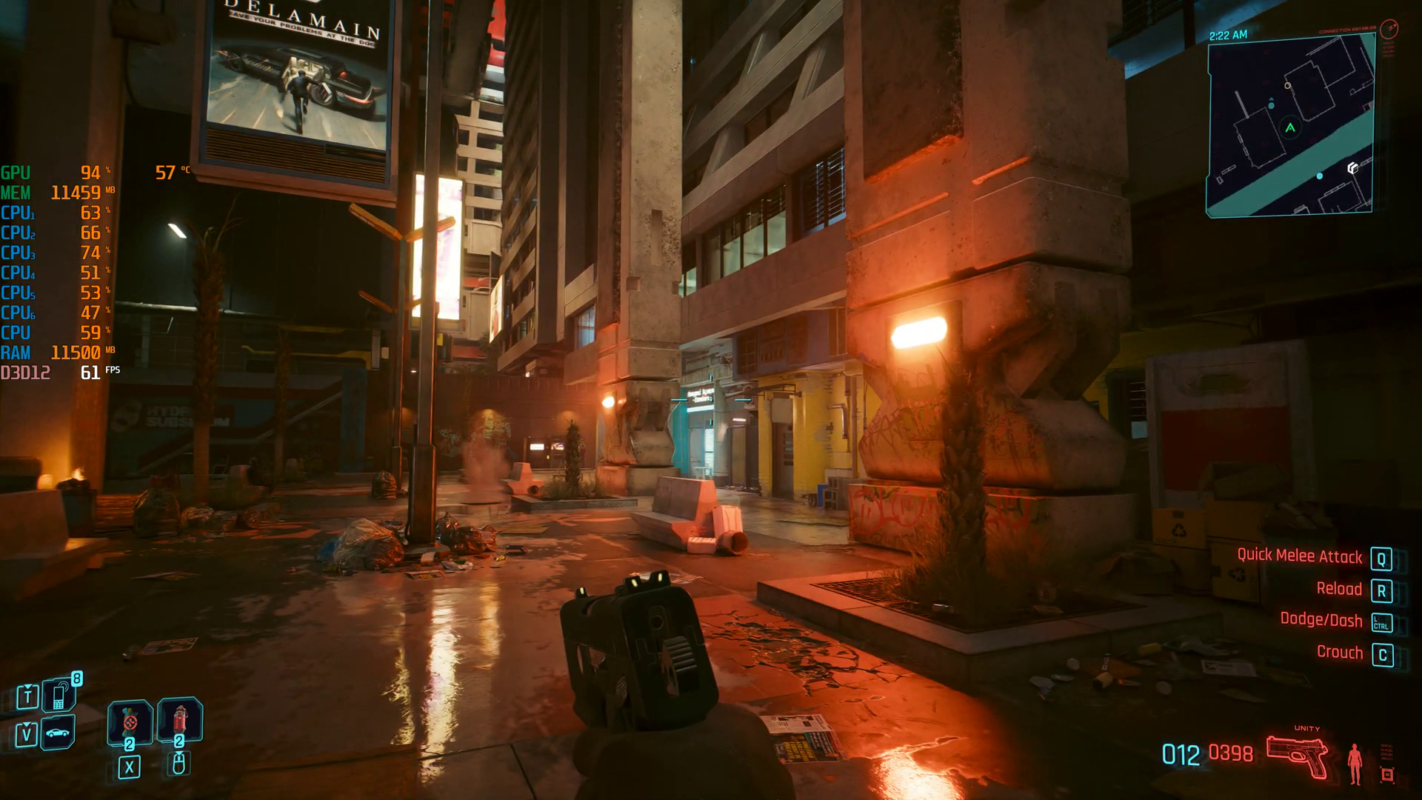
mouse_move(711, 399)
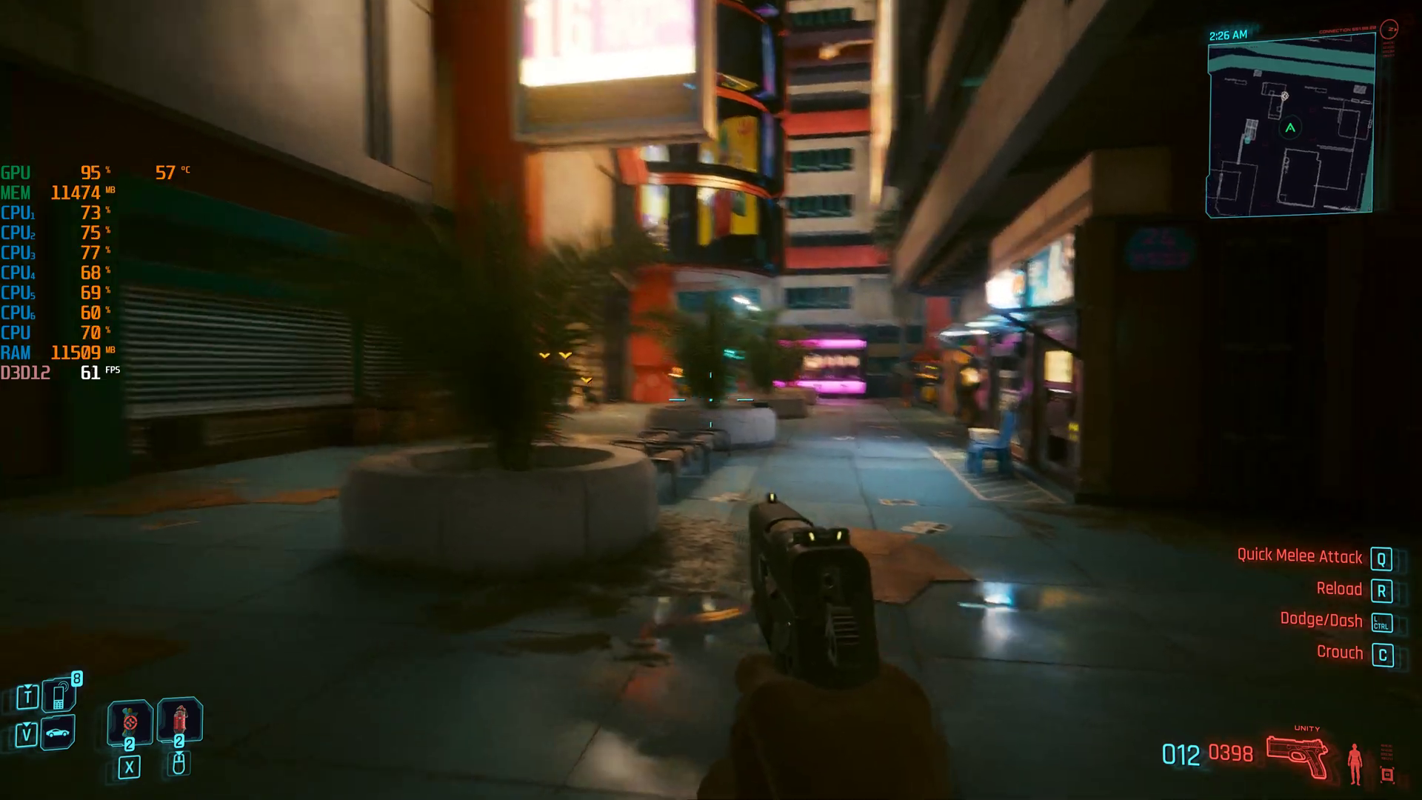
mouse_move(712, 400)
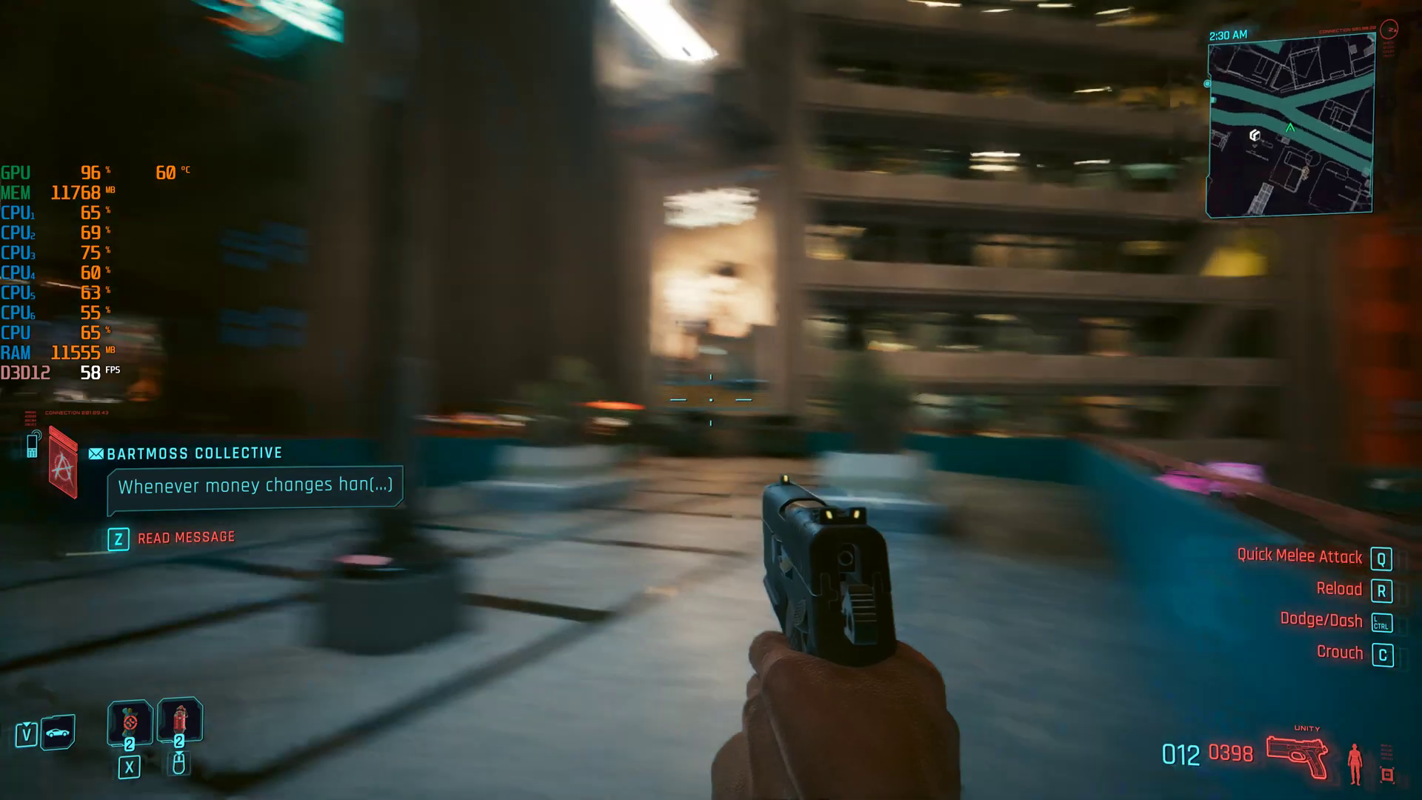
mouse_move(711, 400)
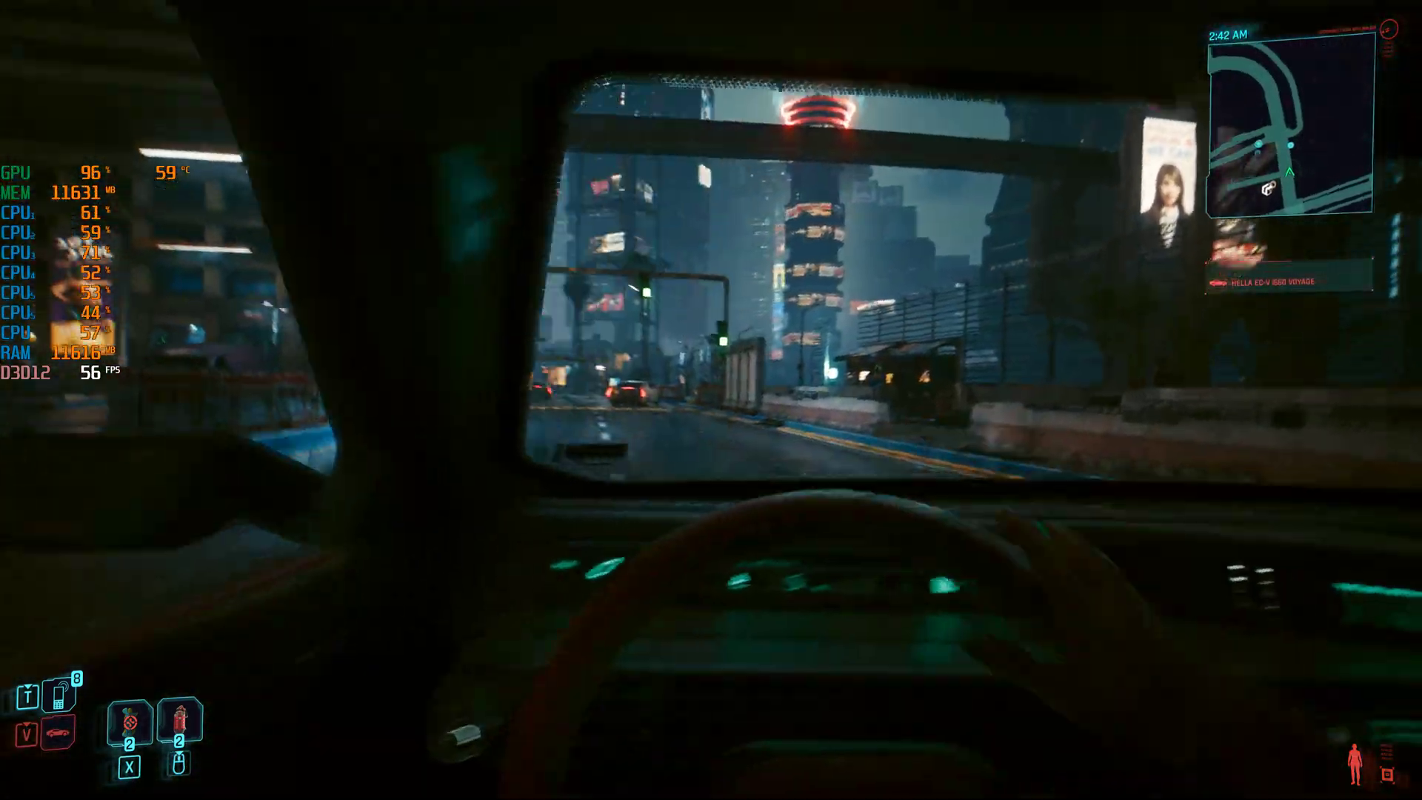
Step: Drive the car down Night City streets, accelerating to about 74 MPH
key(q)
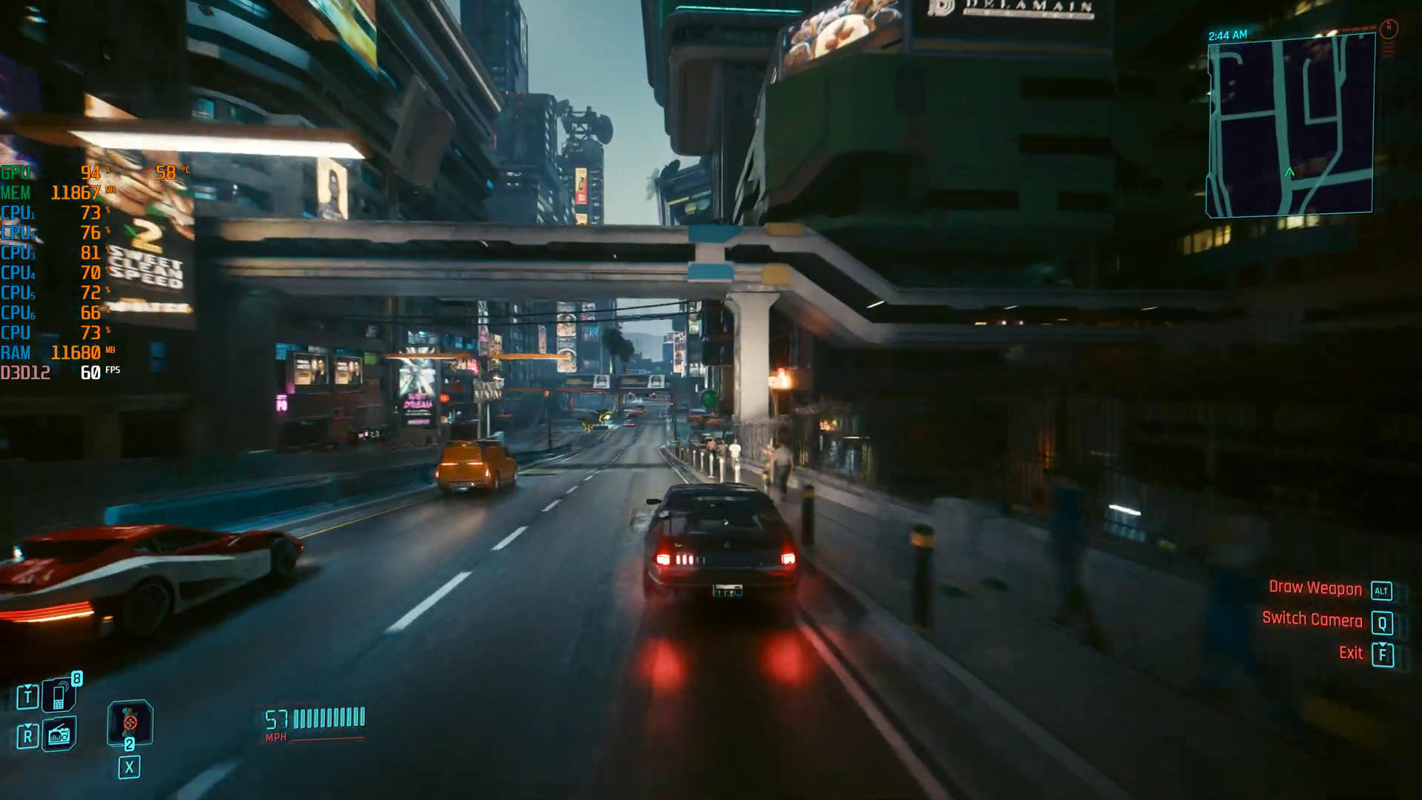
key(w)
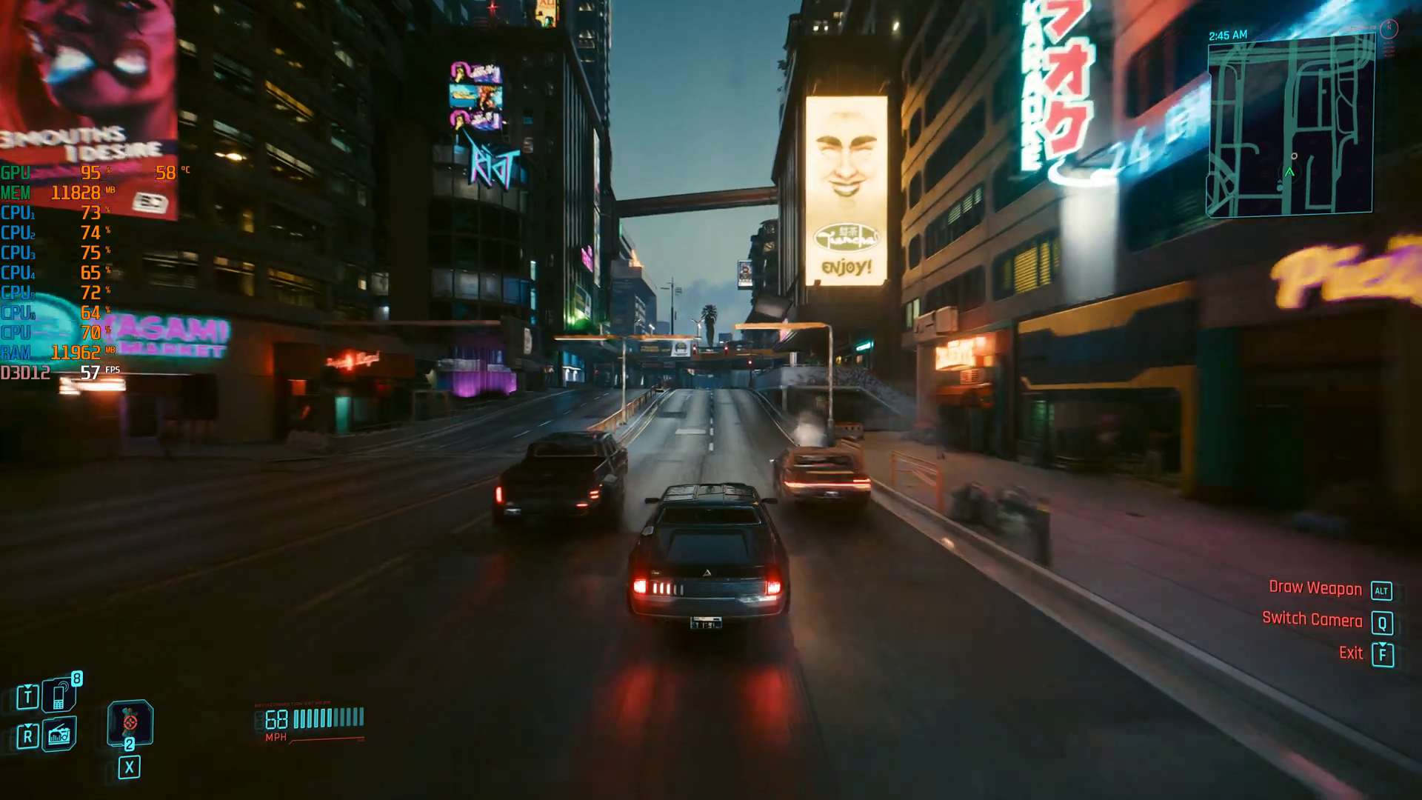
key(w)
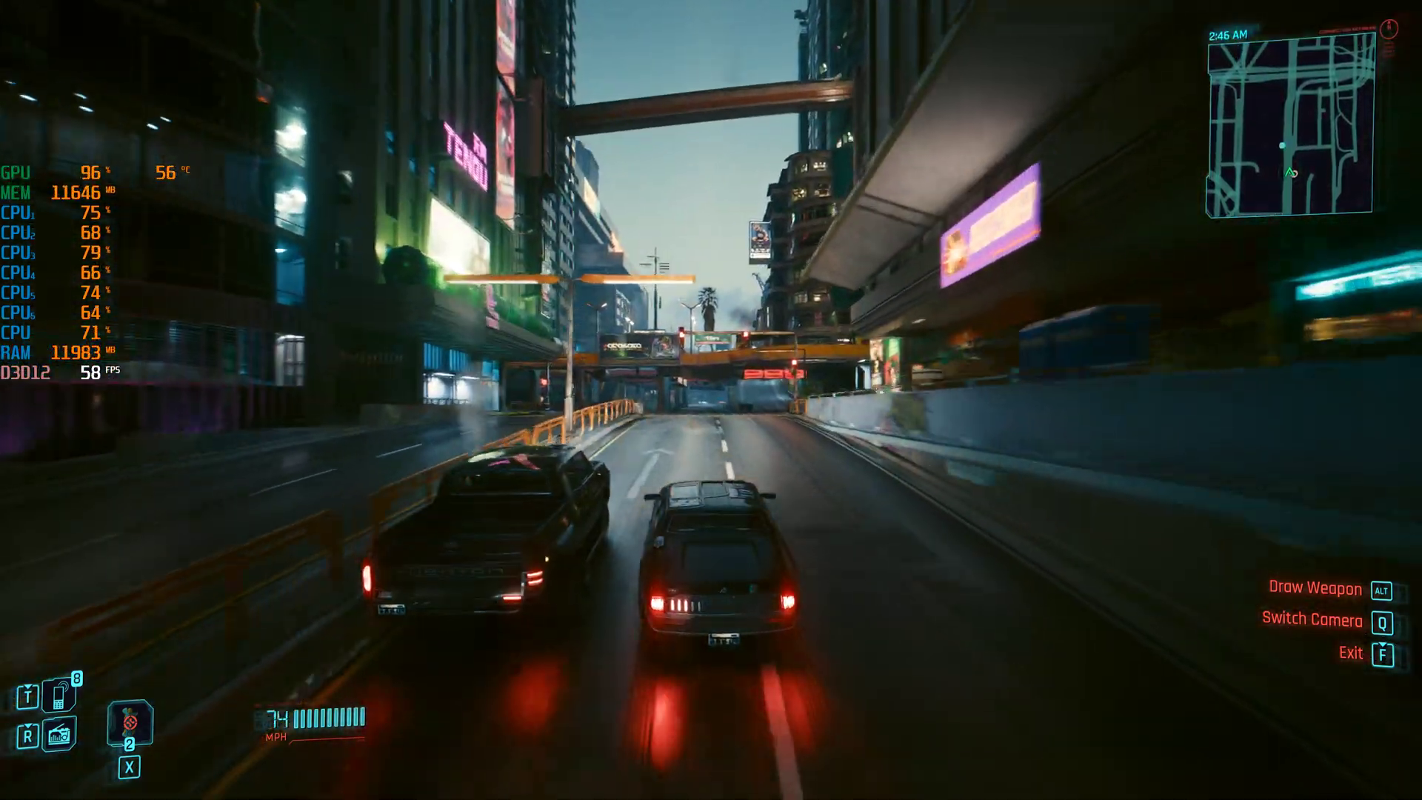